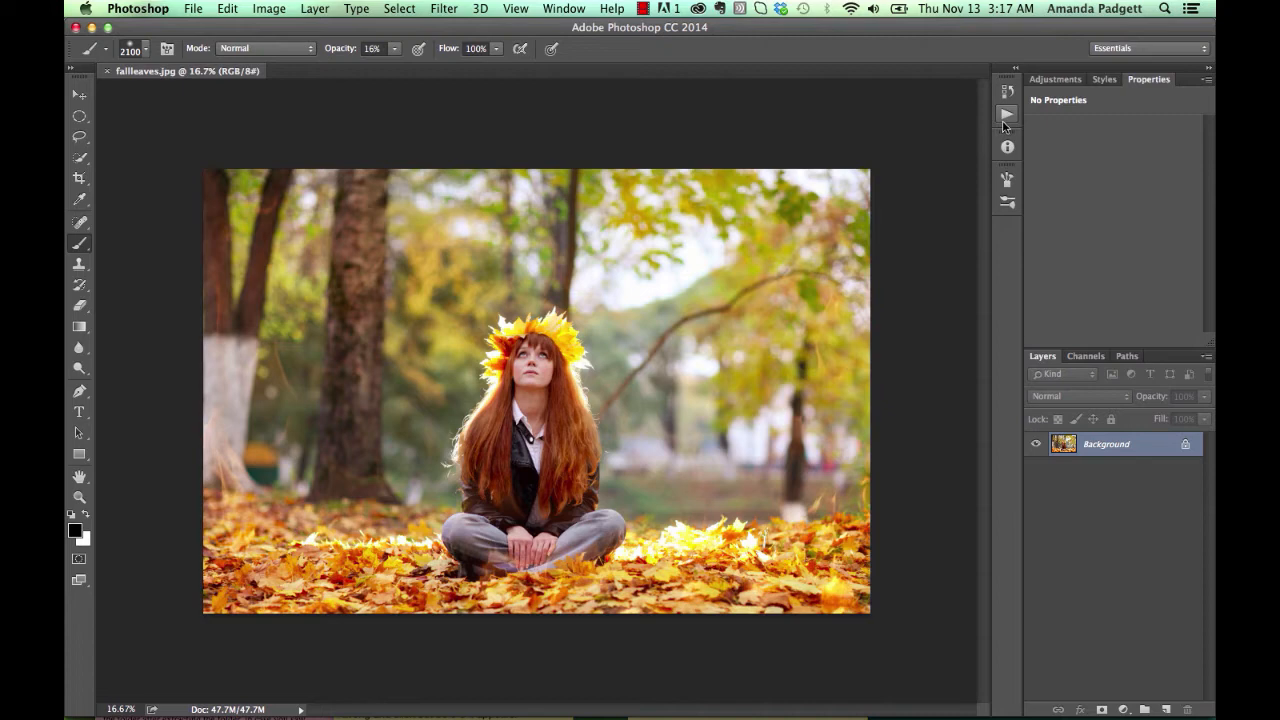
# Show the Actions panel with the Falling Leaves Collection set collapsed and re-expanded
pyautogui.click(1007, 113)
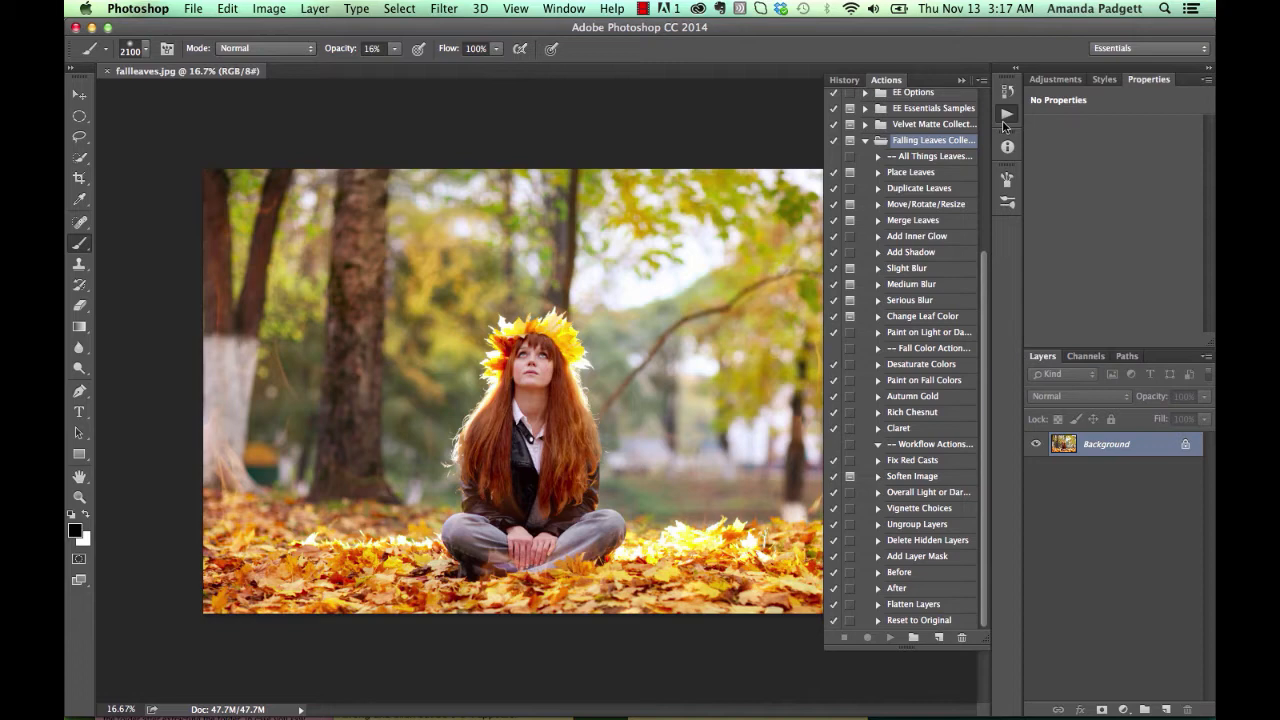
pyautogui.click(910, 172)
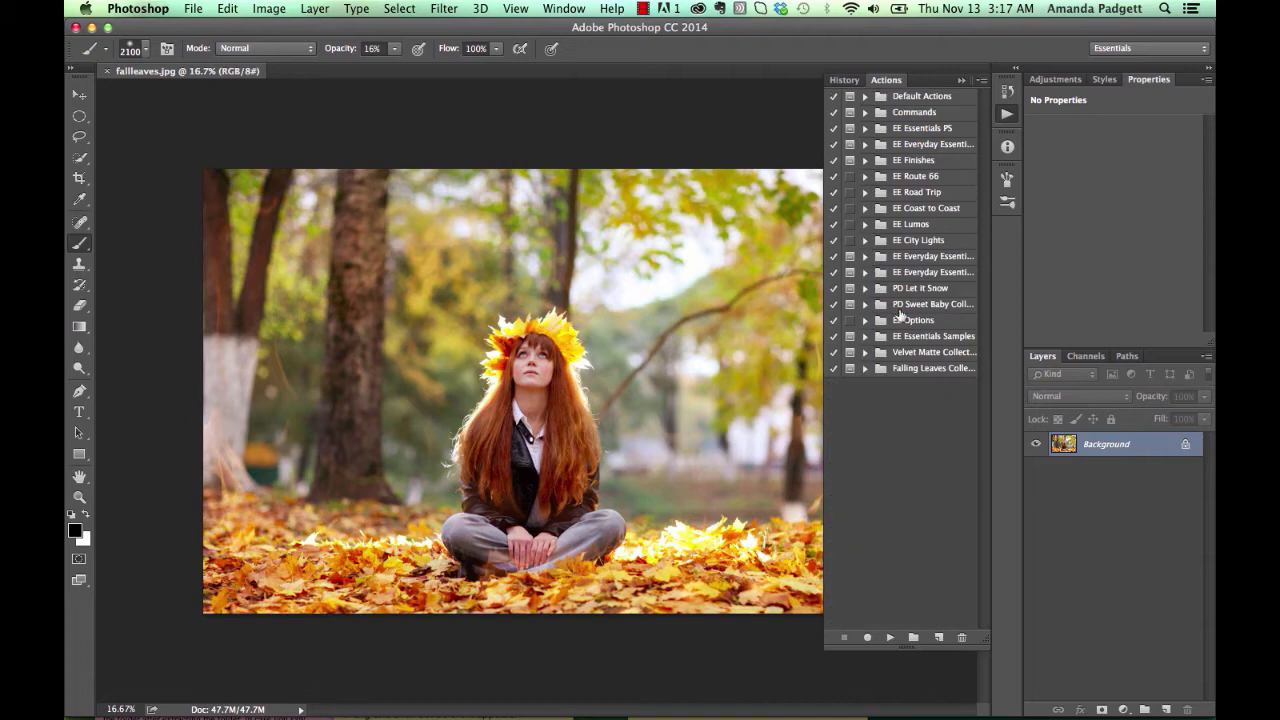
pyautogui.click(865, 368)
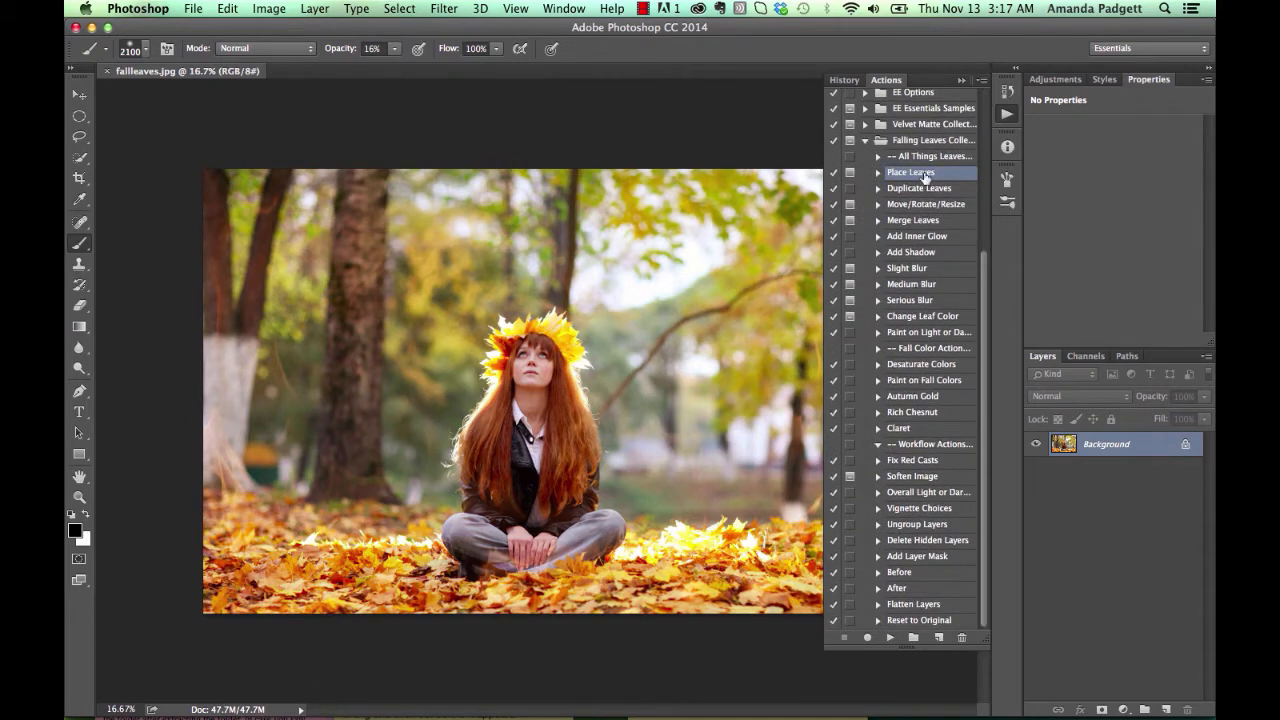
pyautogui.moveTo(895, 610)
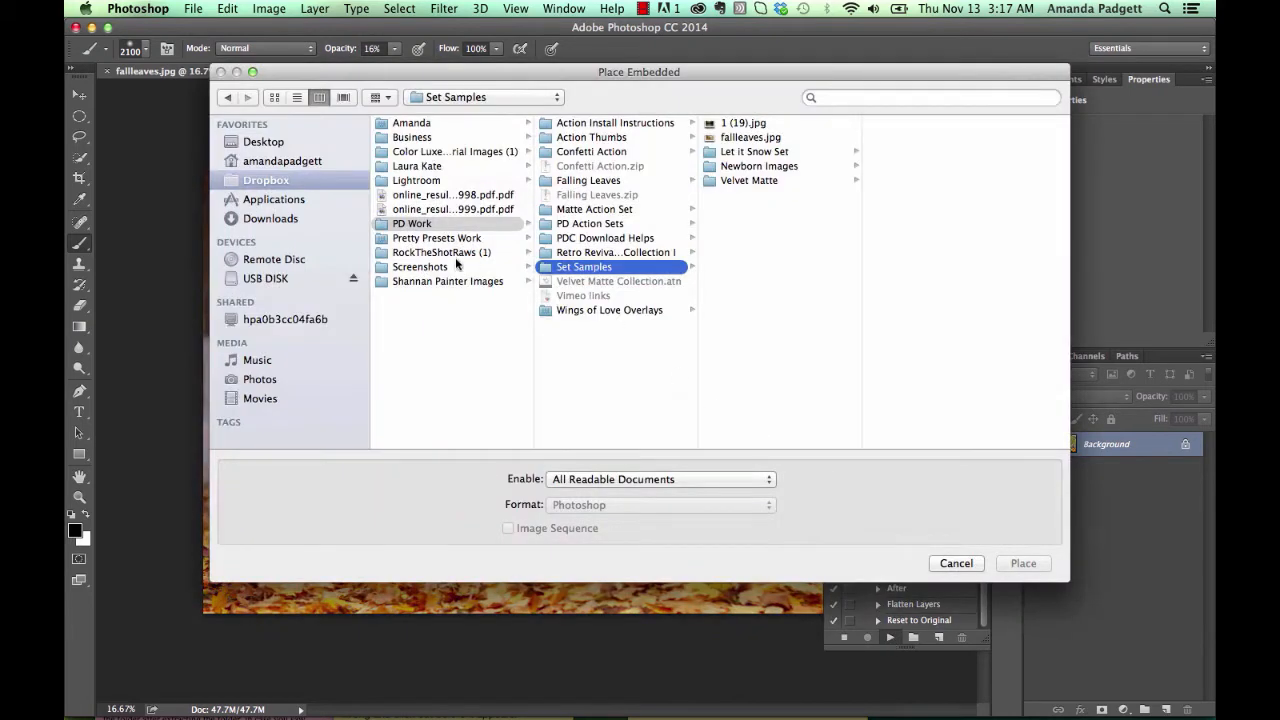
# Browse the LEAF OVERLAYS folder, preview several leaves, and place Leaf-18.png into the portrait
pyautogui.click(267, 278)
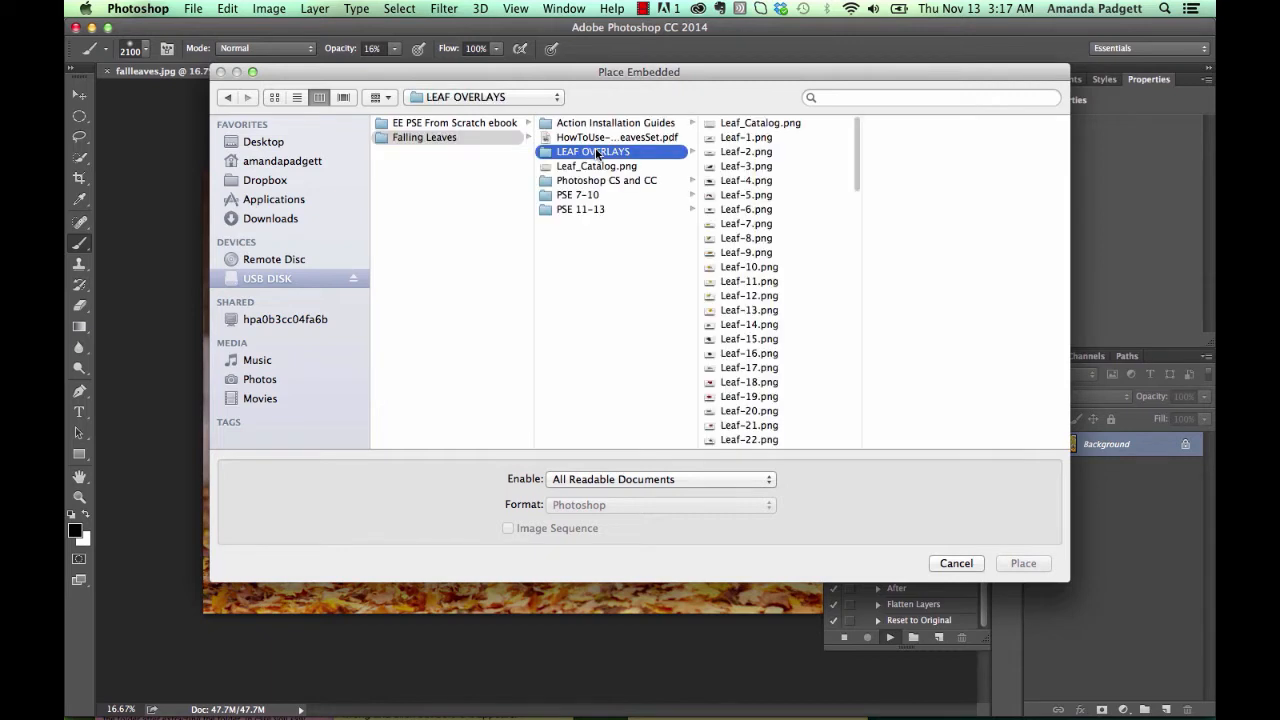
pyautogui.click(746, 209)
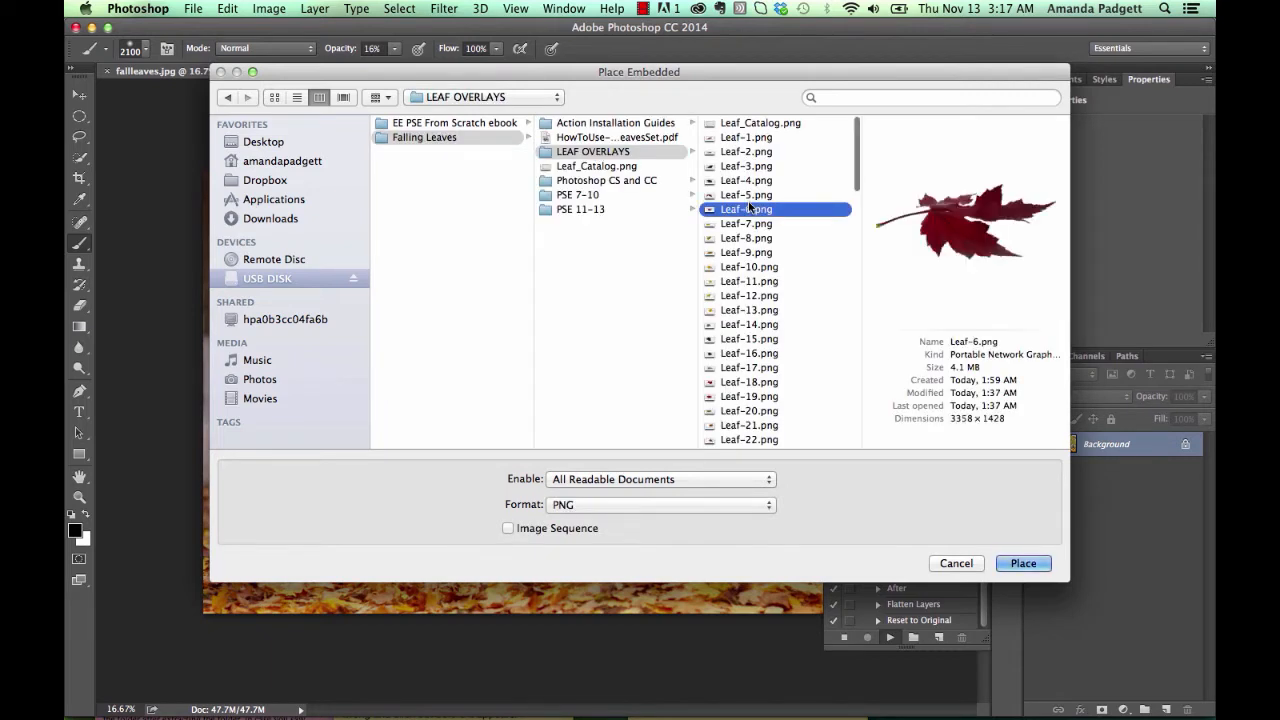
pyautogui.click(746, 134)
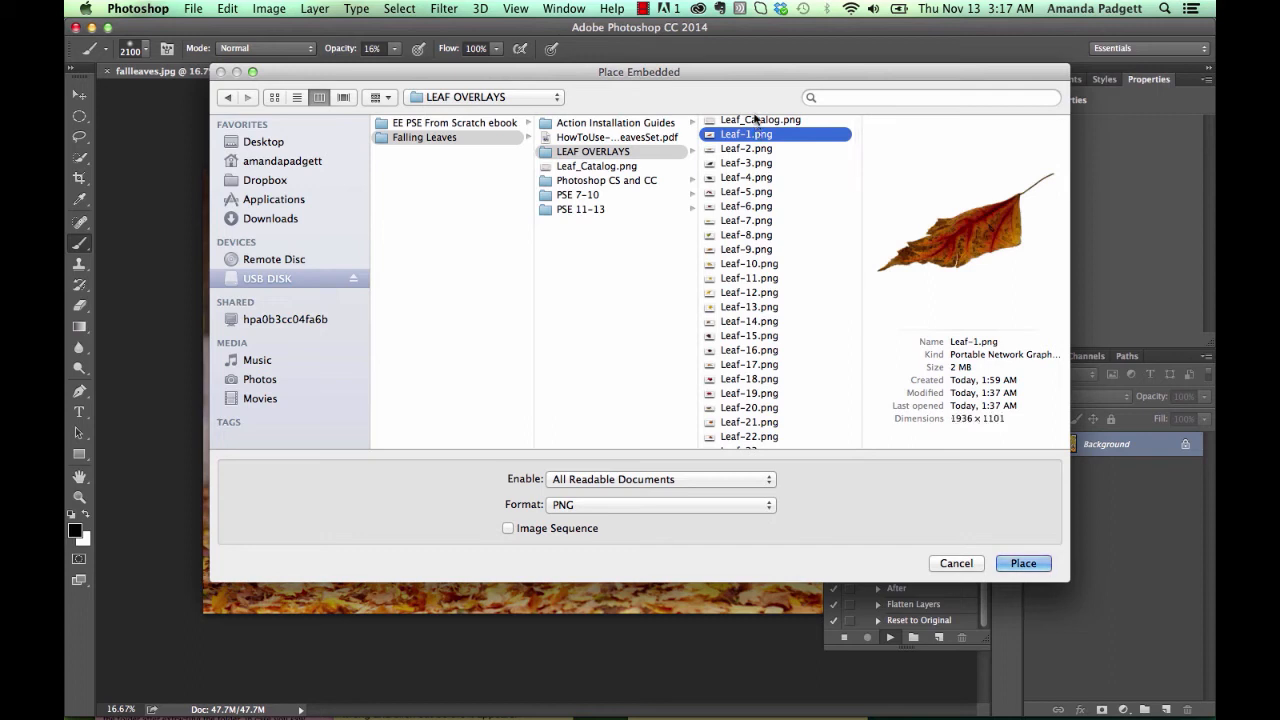
pyautogui.click(760, 122)
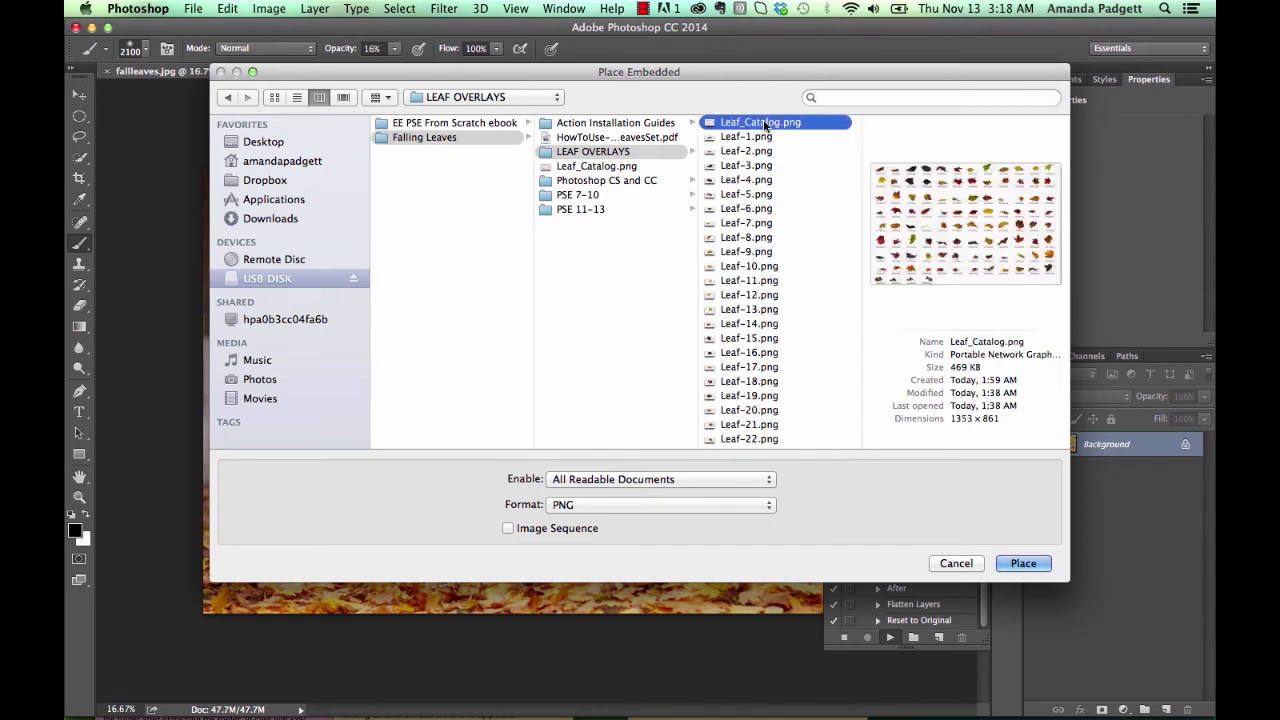
pyautogui.click(749, 242)
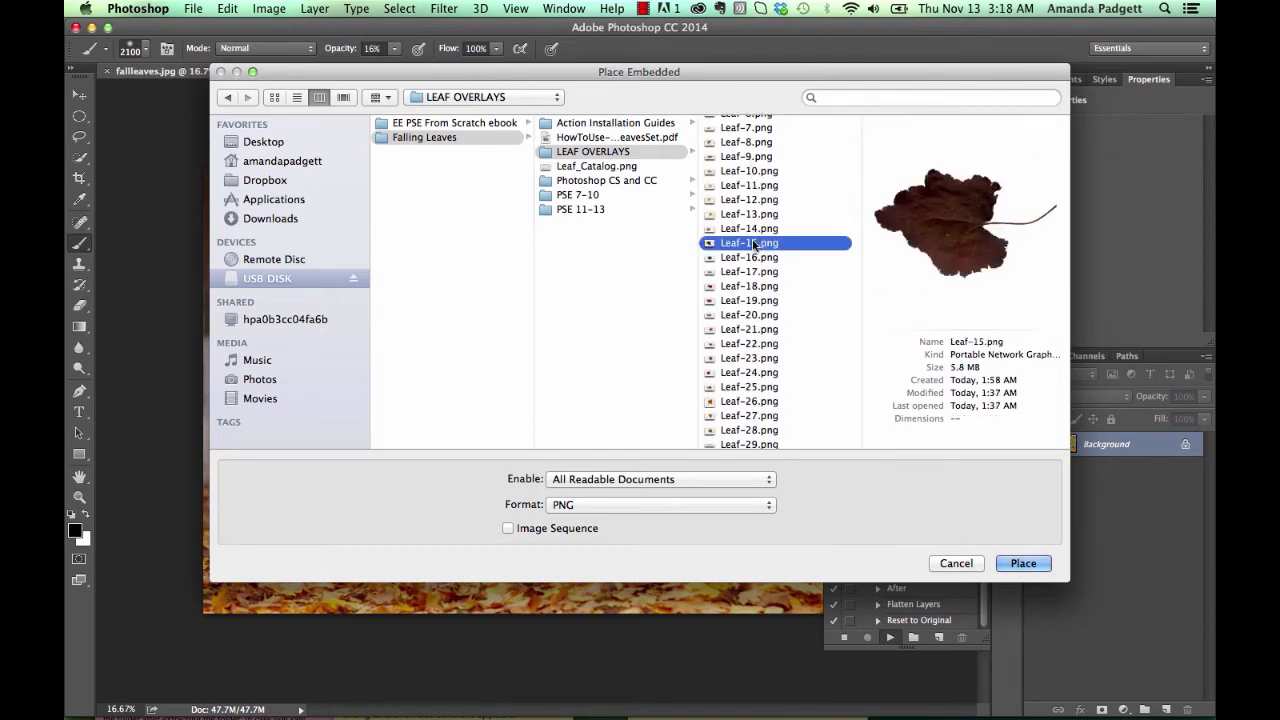
pyautogui.click(749, 286)
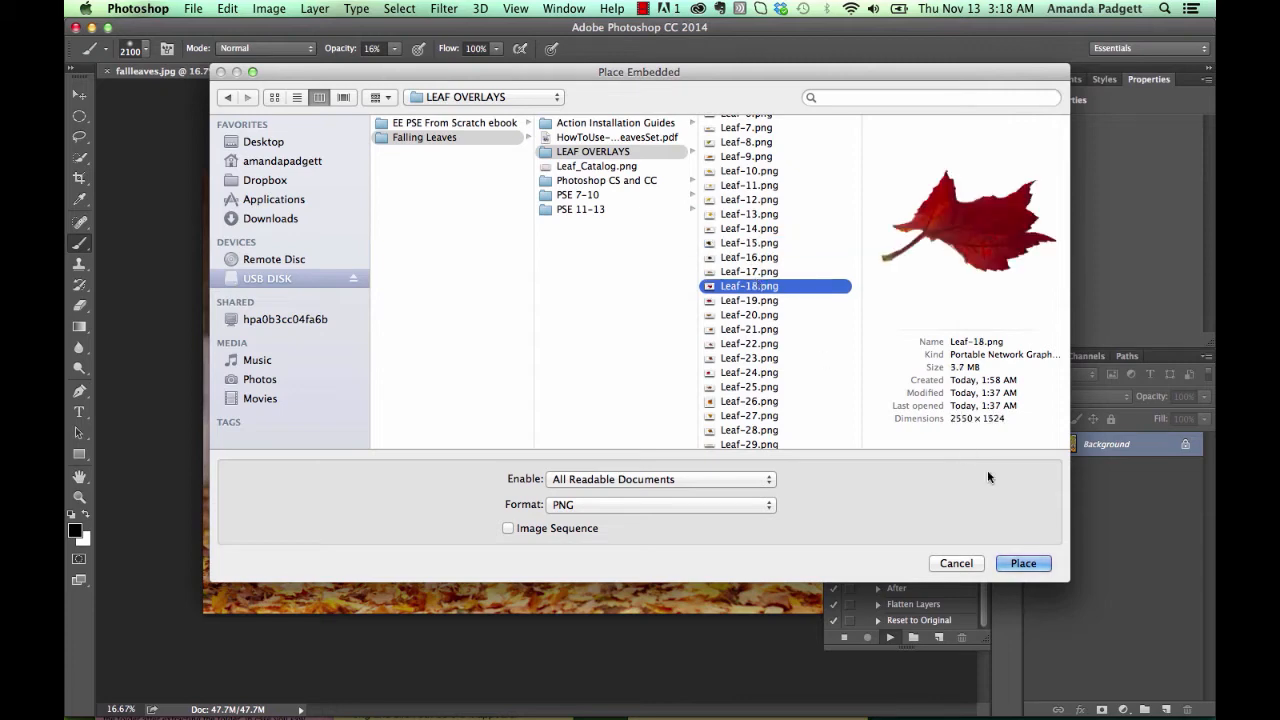
pyautogui.click(1023, 563)
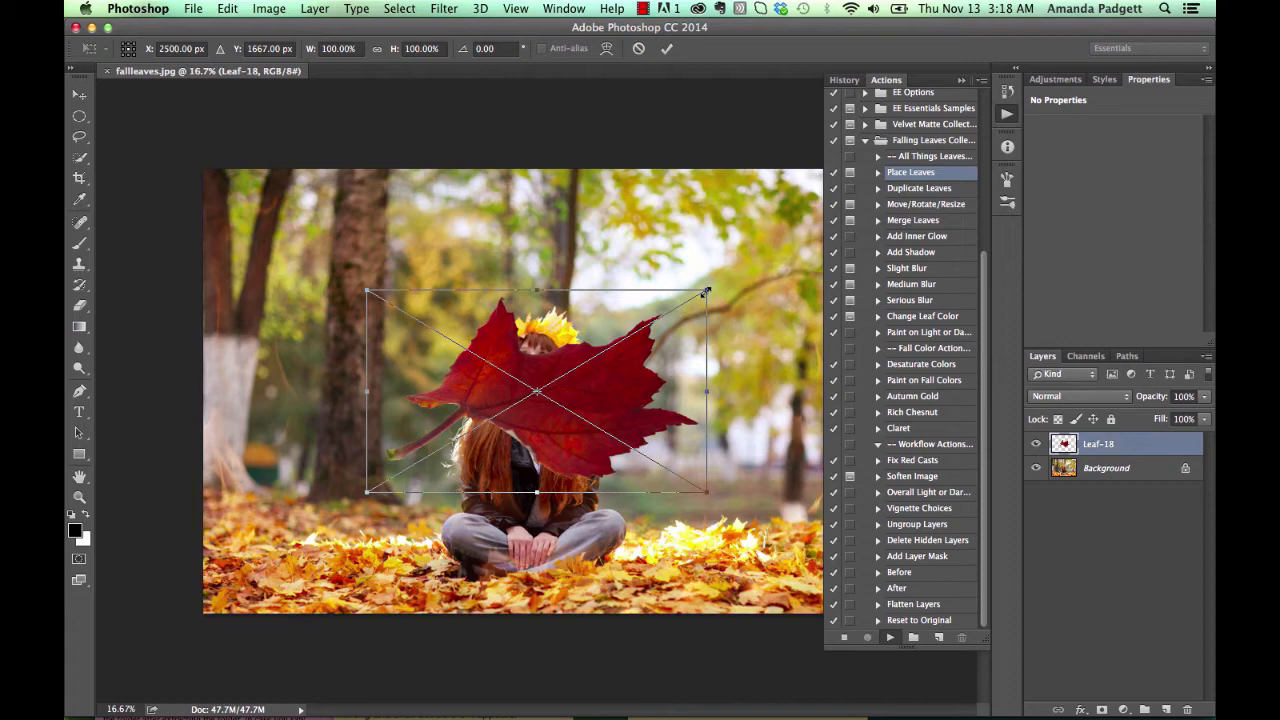
# Scale Leaf-18 down to a small leaf and move it into the upper-right branches
pyautogui.moveTo(705, 292); pyautogui.dragTo(608, 352)
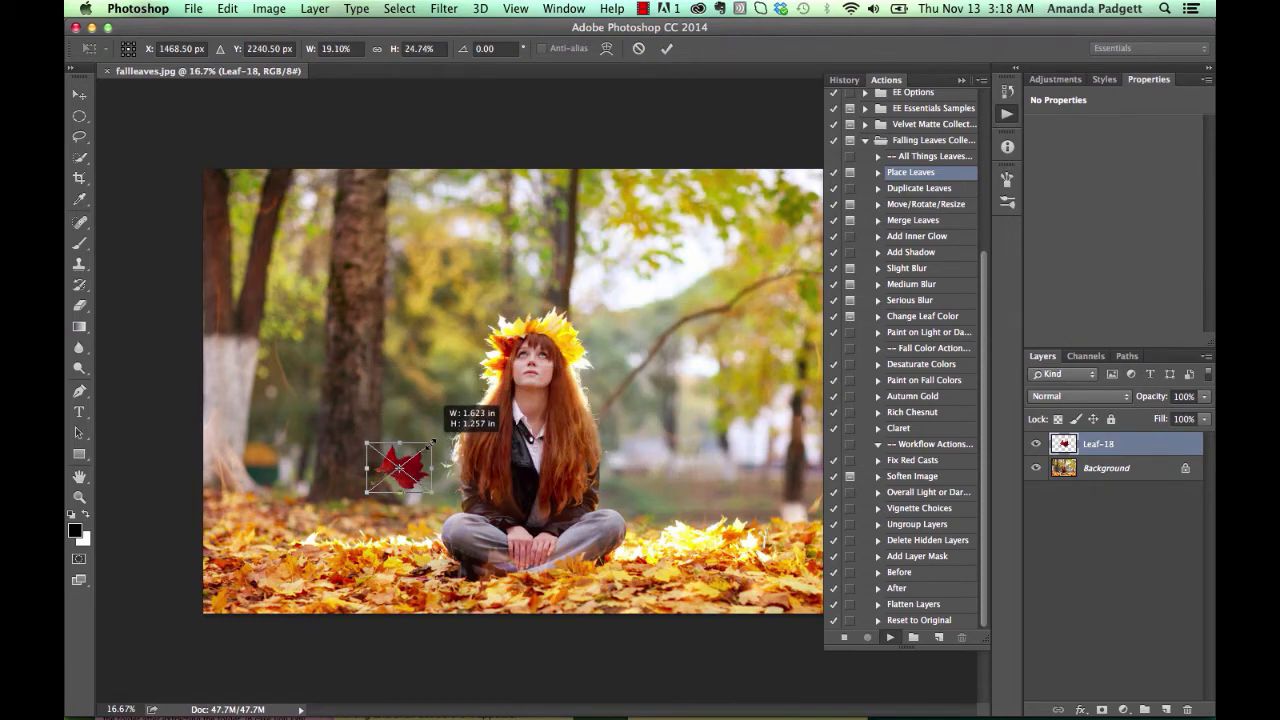
pyautogui.moveTo(400, 470); pyautogui.dragTo(710, 235)
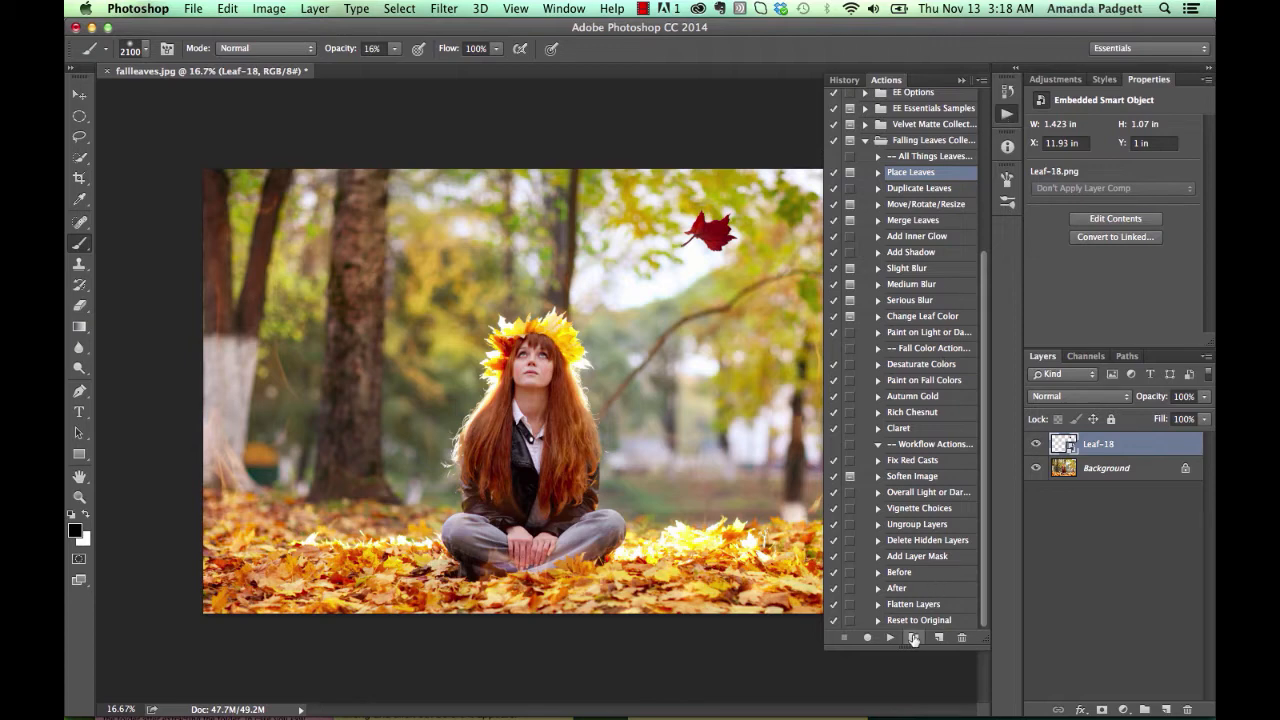
# Place Leaf-21.png via Place Leaves and move it beside the tree left of the girl
pyautogui.click(890, 638)
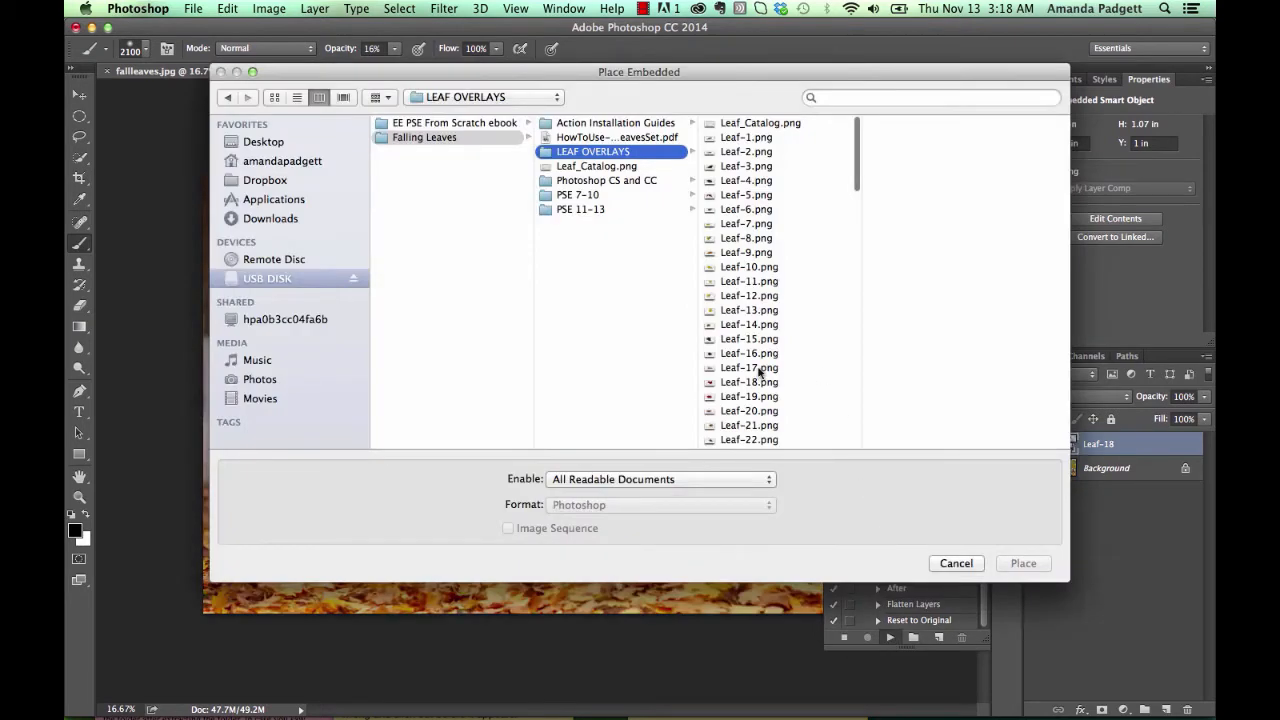
pyautogui.click(748, 339)
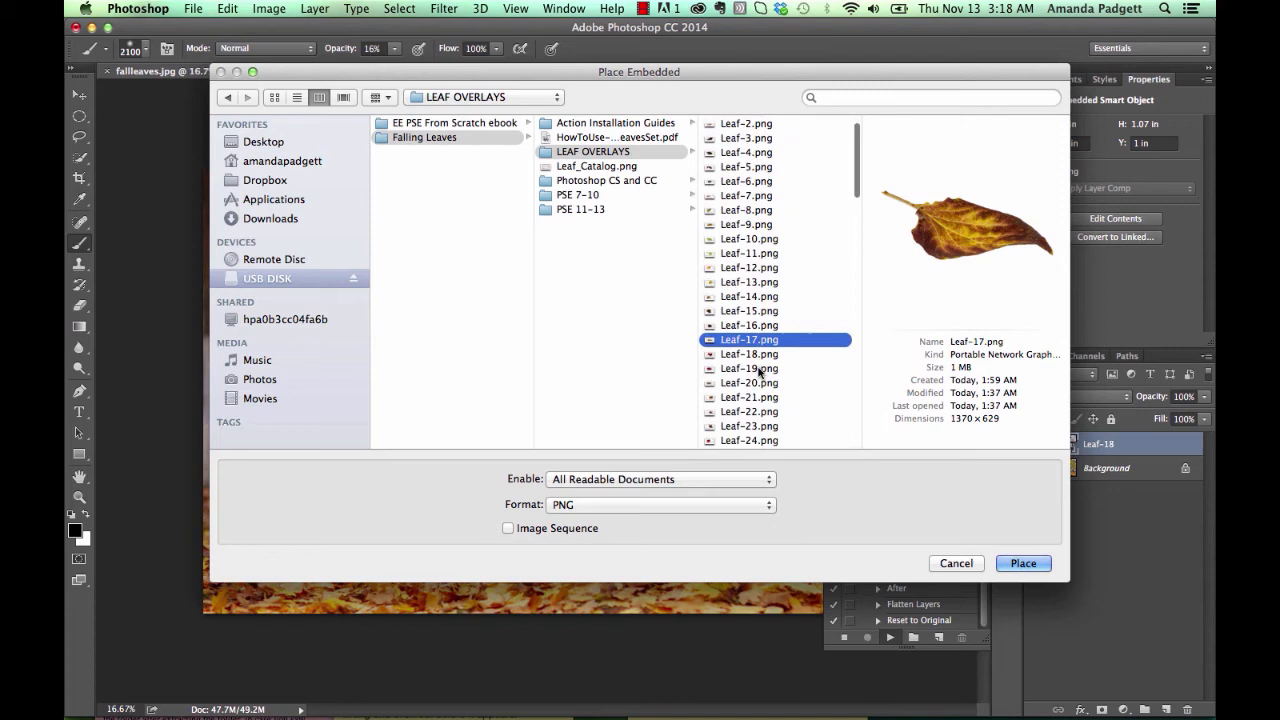
pyautogui.click(748, 346)
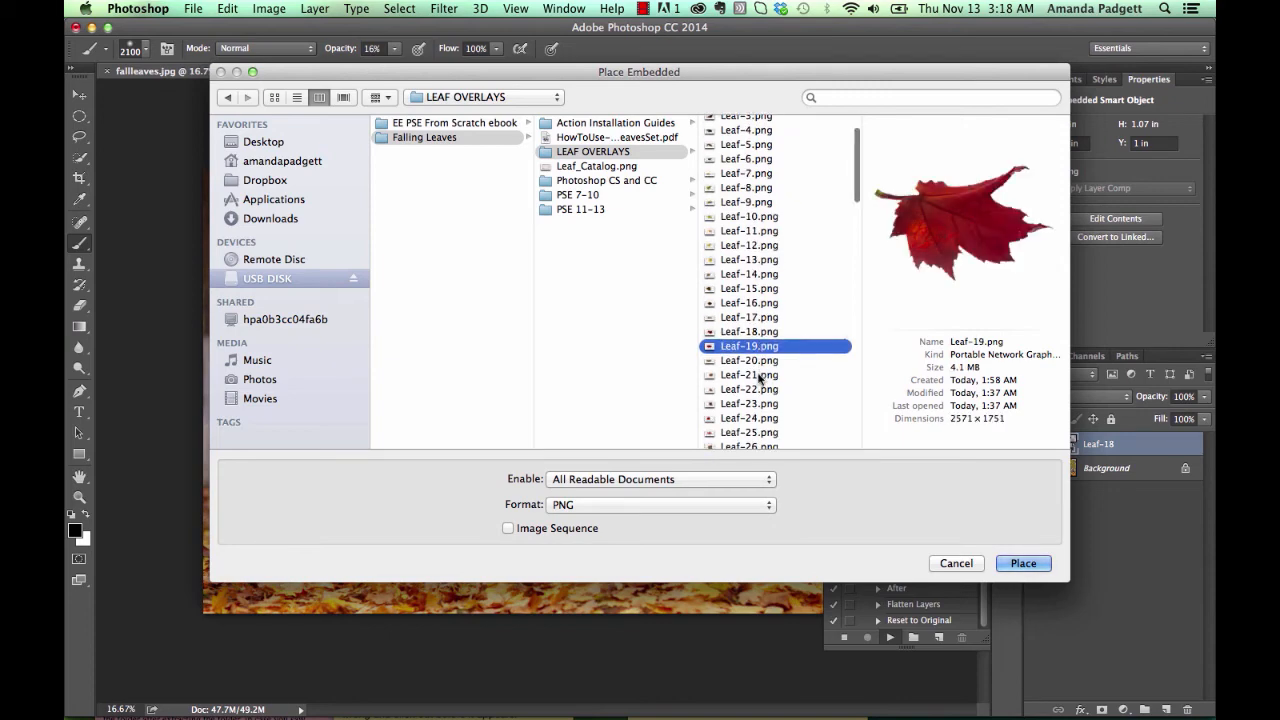
pyautogui.click(749, 374)
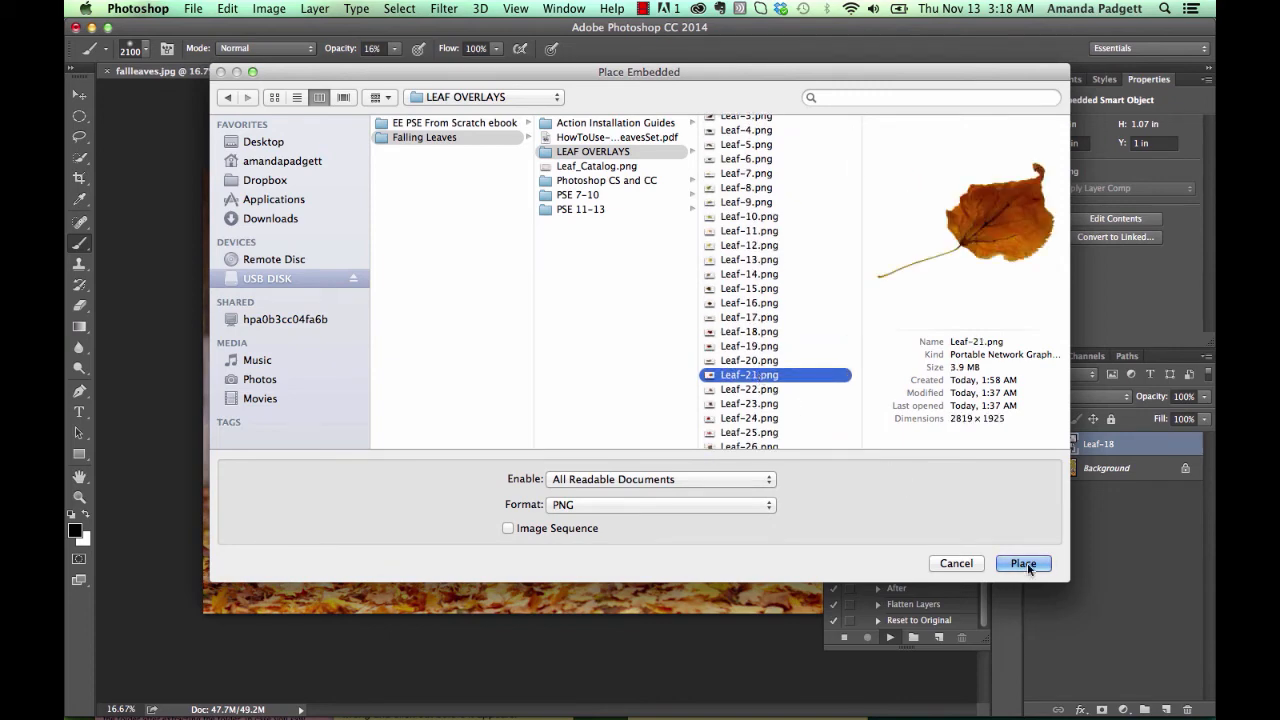
pyautogui.click(1023, 563)
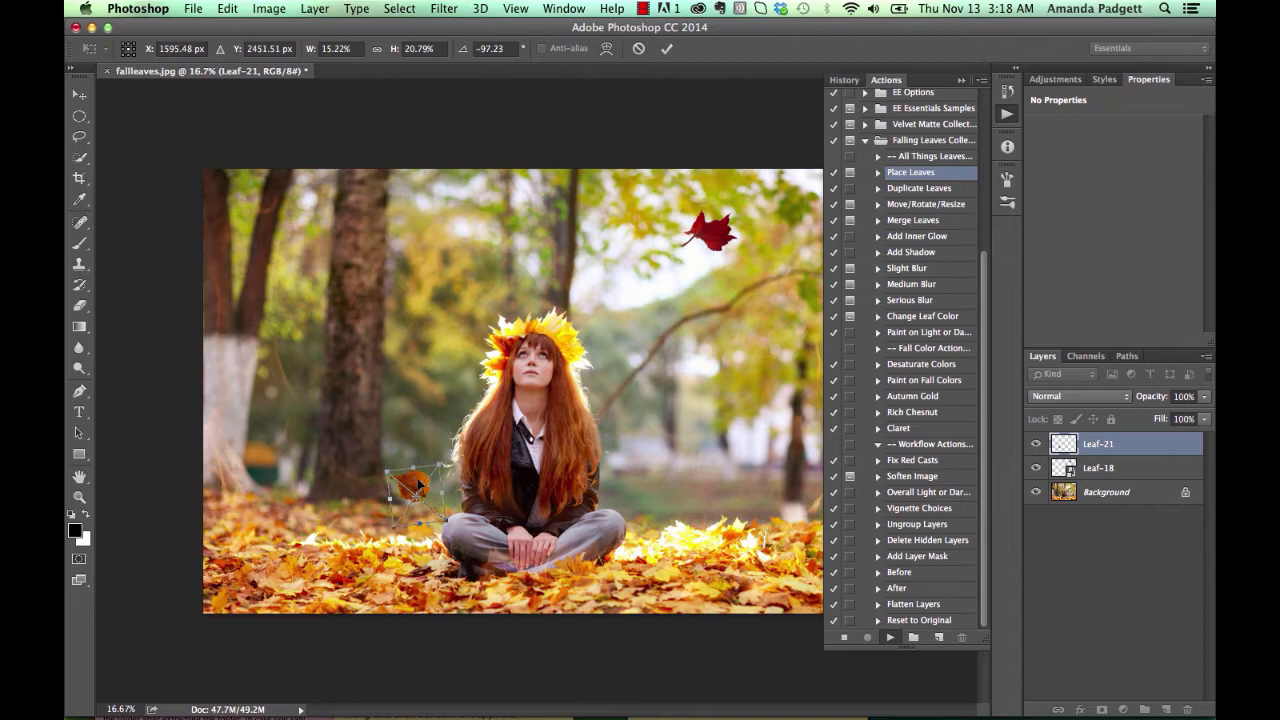
pyautogui.moveTo(415, 490); pyautogui.dragTo(320, 435)
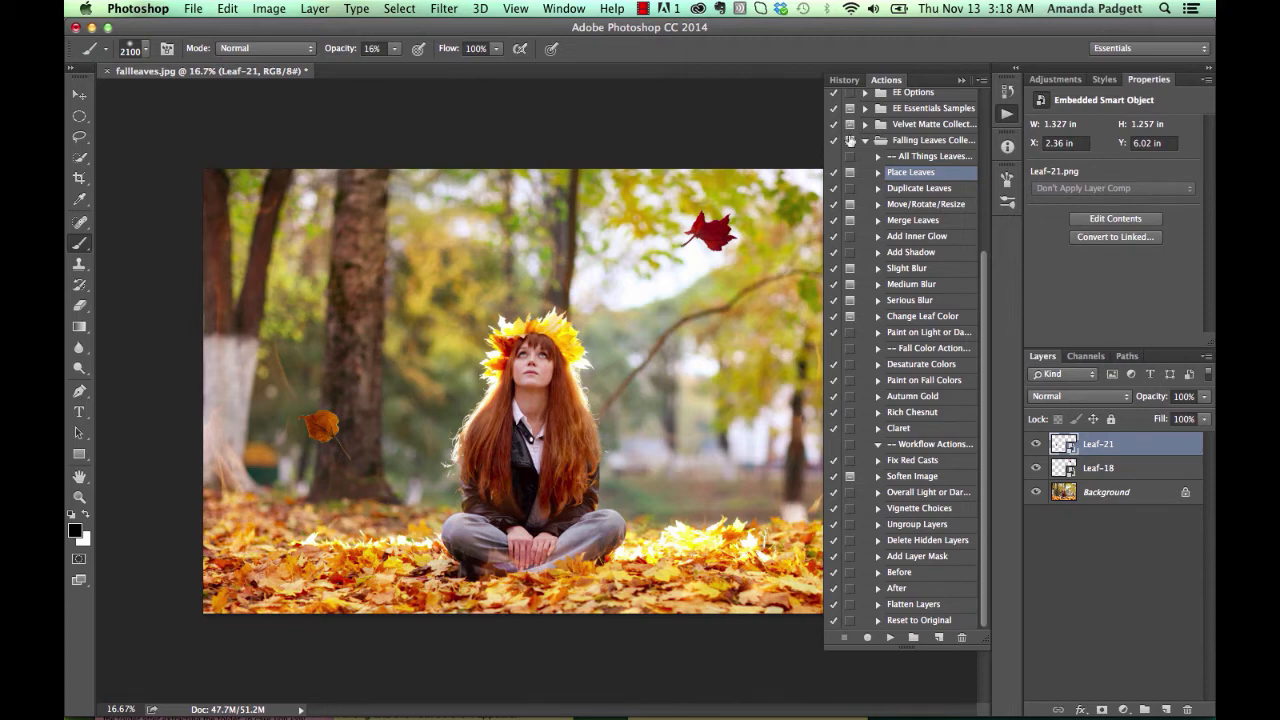
# Duplicate Leaf-21, run Move/Rotate/Resize on the copy and set it beside the right tree trunk
pyautogui.click(918, 188)
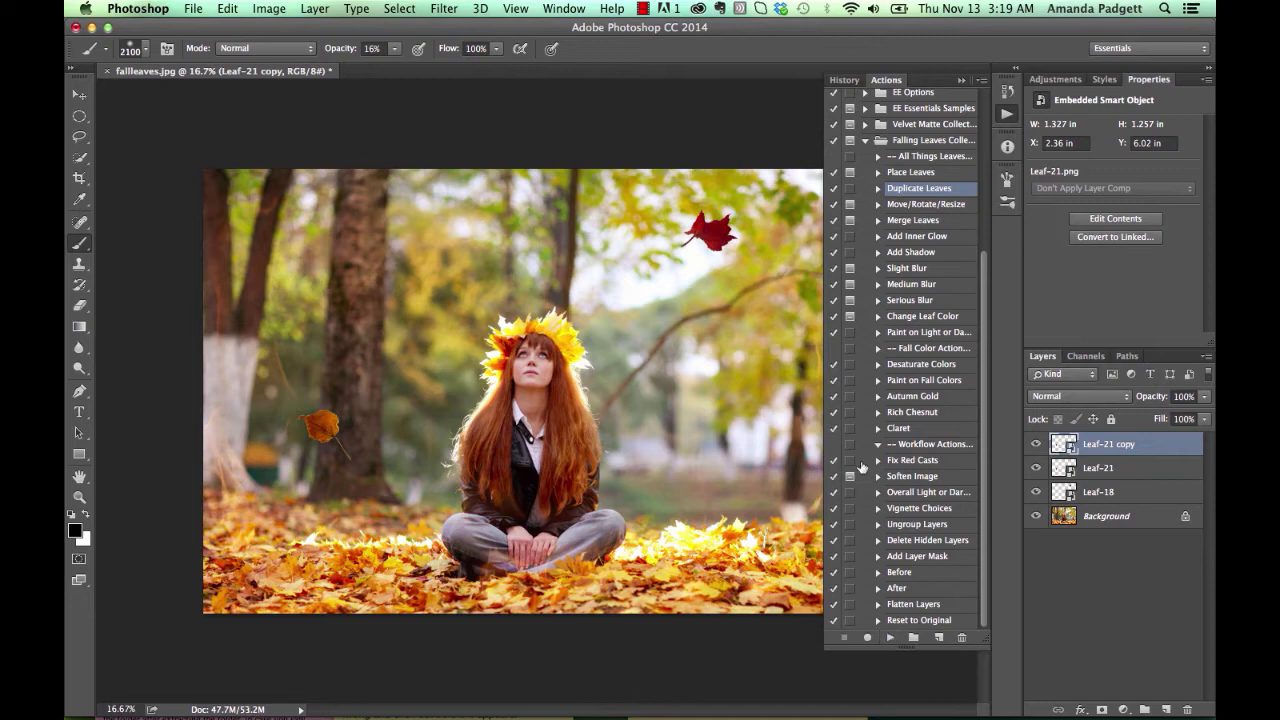
pyautogui.moveTo(773, 413)
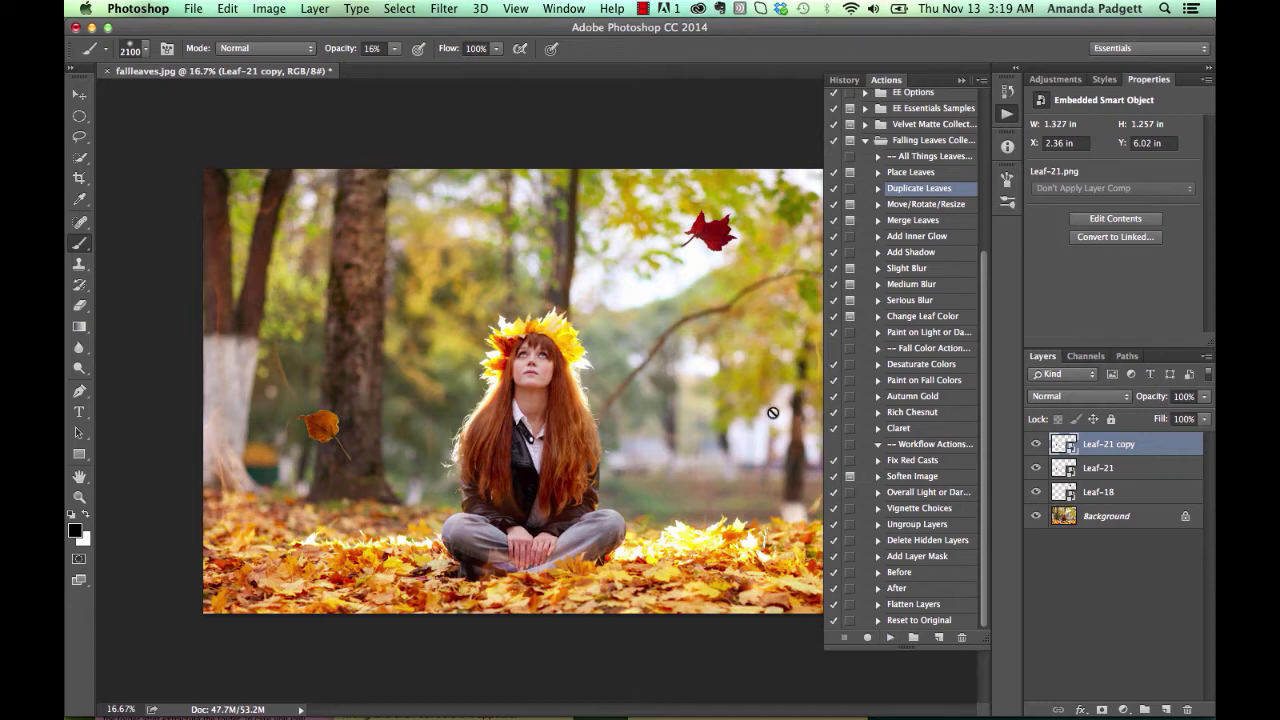
pyautogui.moveTo(803, 255)
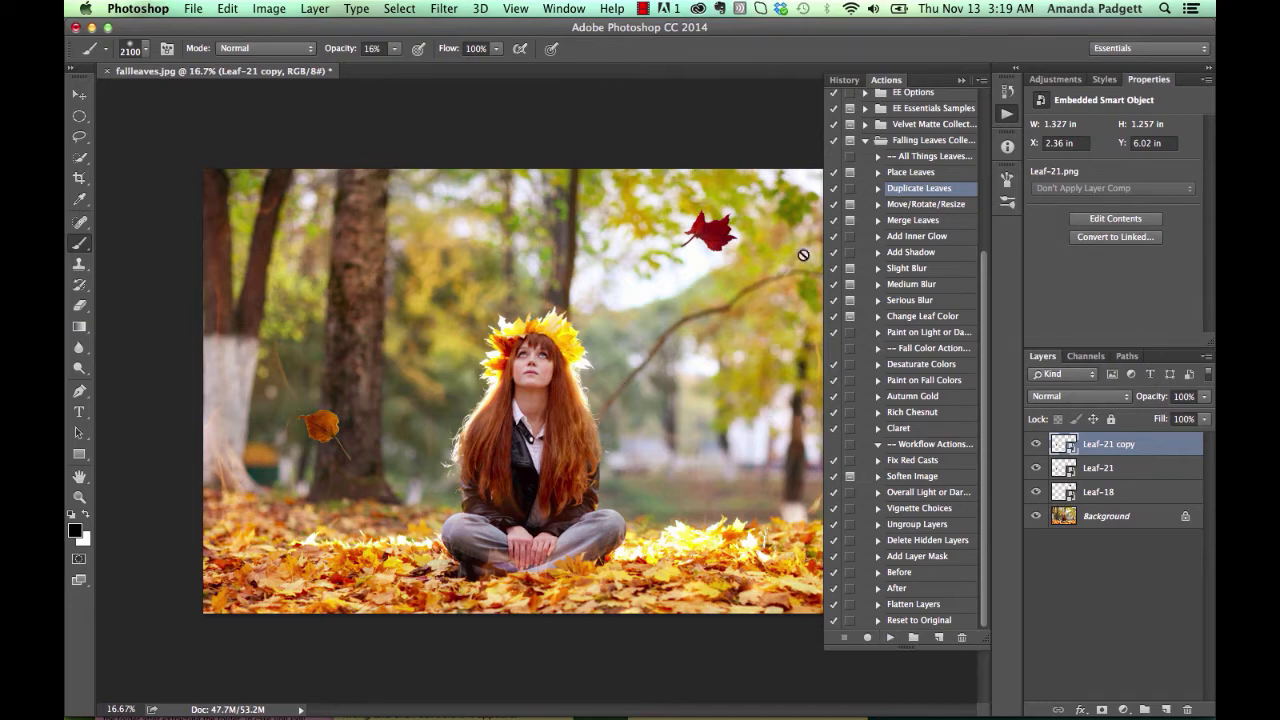
pyautogui.click(925, 204)
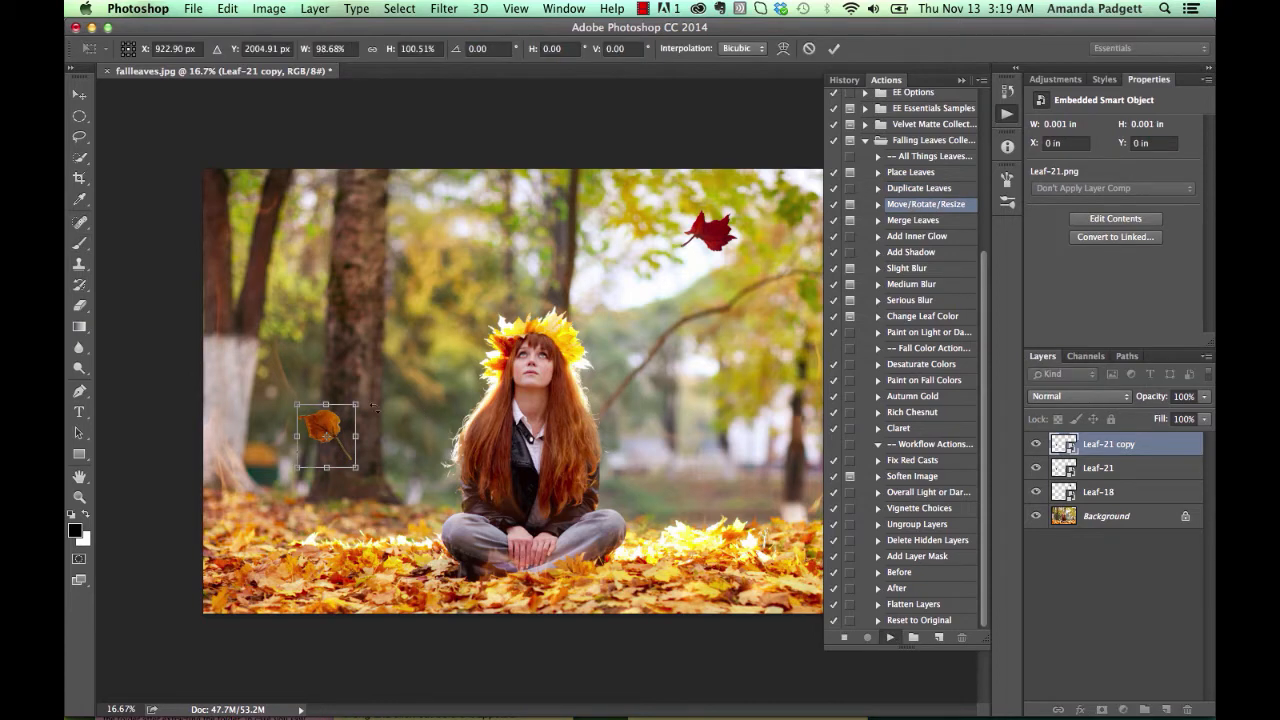
pyautogui.moveTo(345, 418)
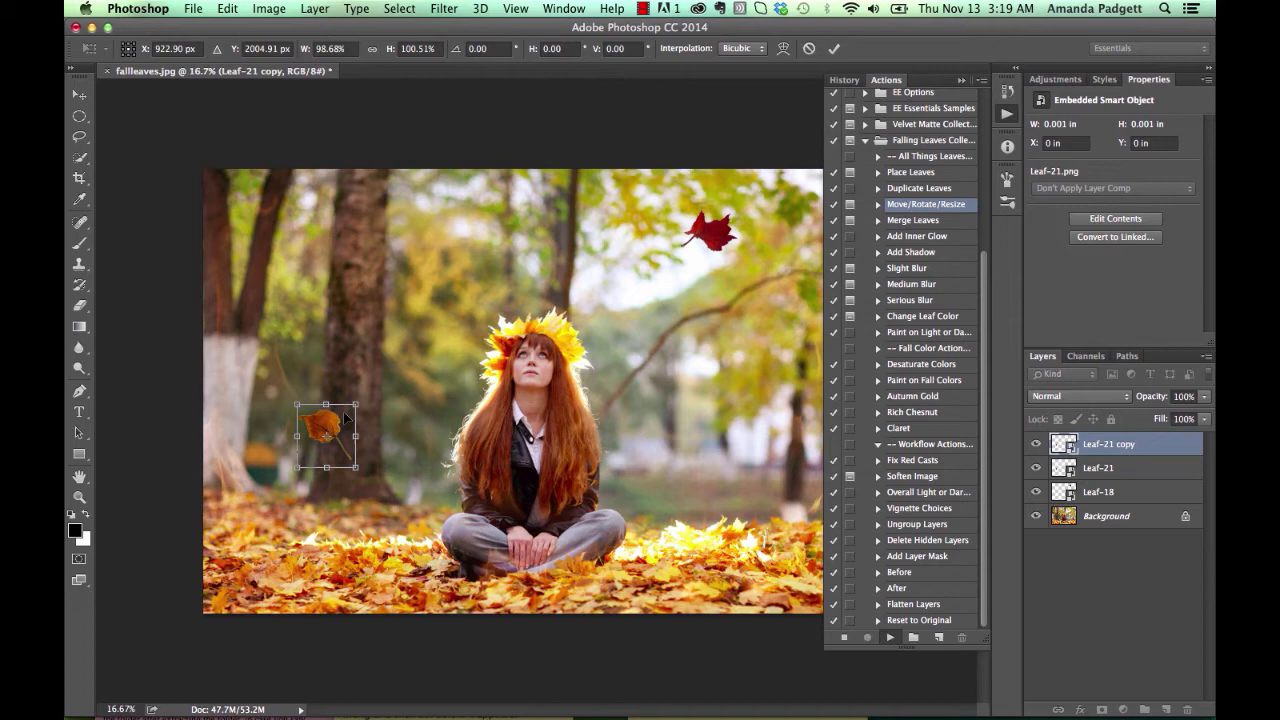
pyautogui.moveTo(327, 438); pyautogui.dragTo(650, 457)
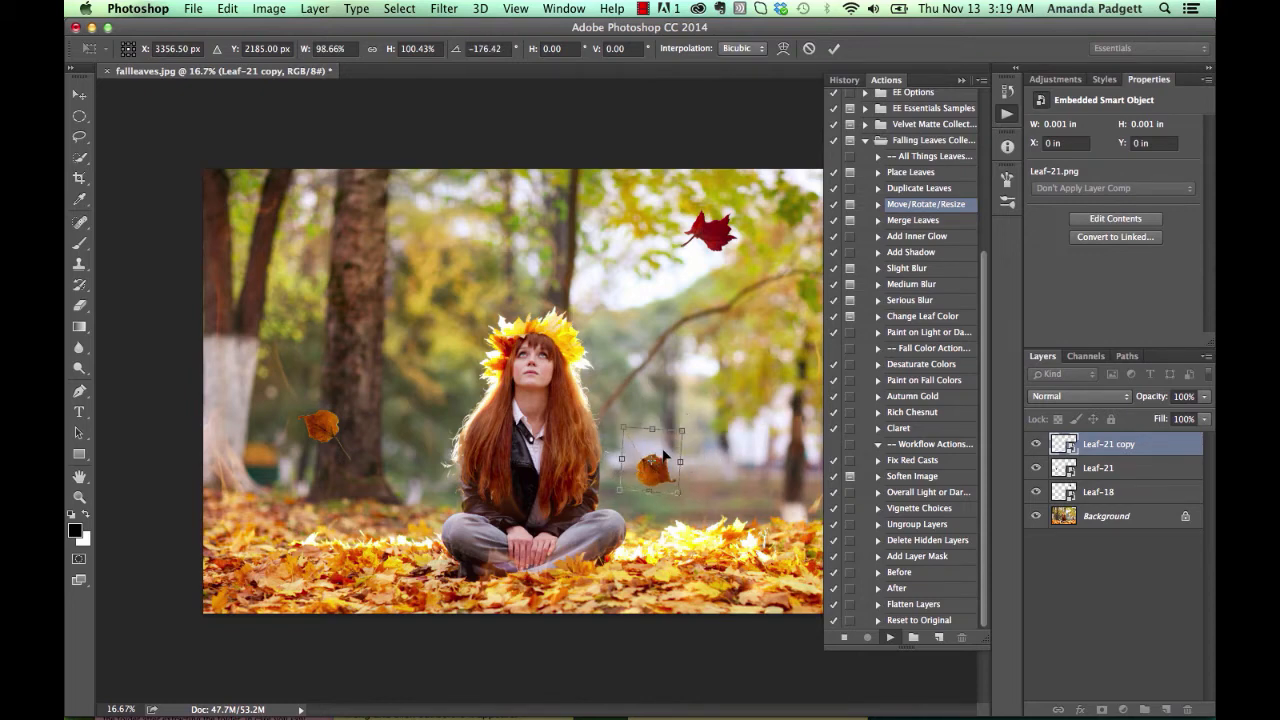
pyautogui.moveTo(655, 470); pyautogui.dragTo(755, 485)
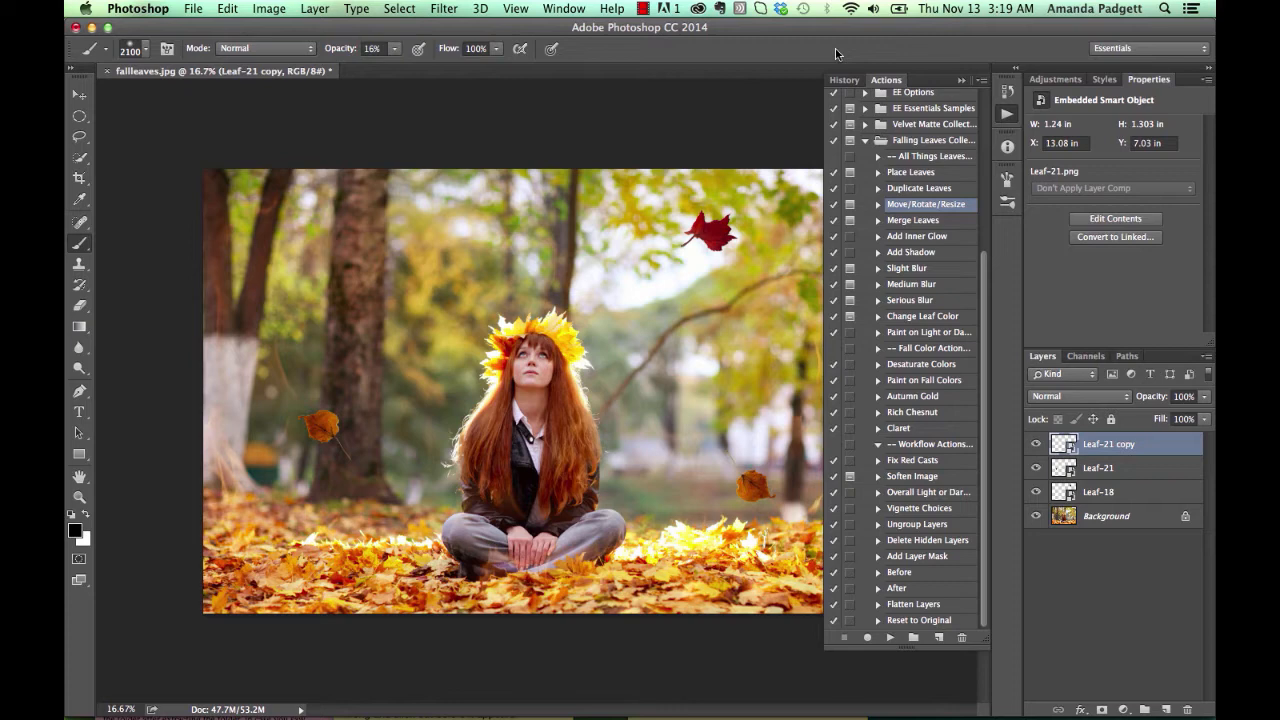
pyautogui.moveTo(736, 186)
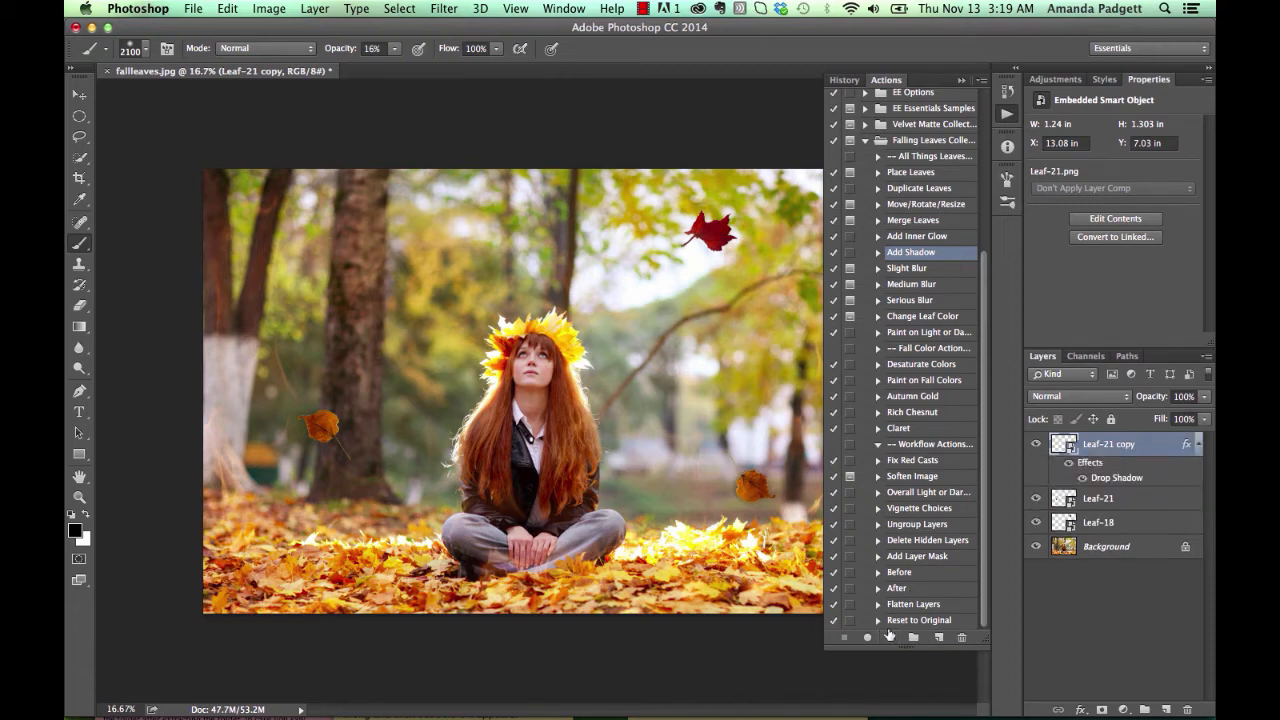
# Run Slight Blur on the Leaf-21 copy, then start the Move/Rotate/Resize action on it again
pyautogui.click(907, 268)
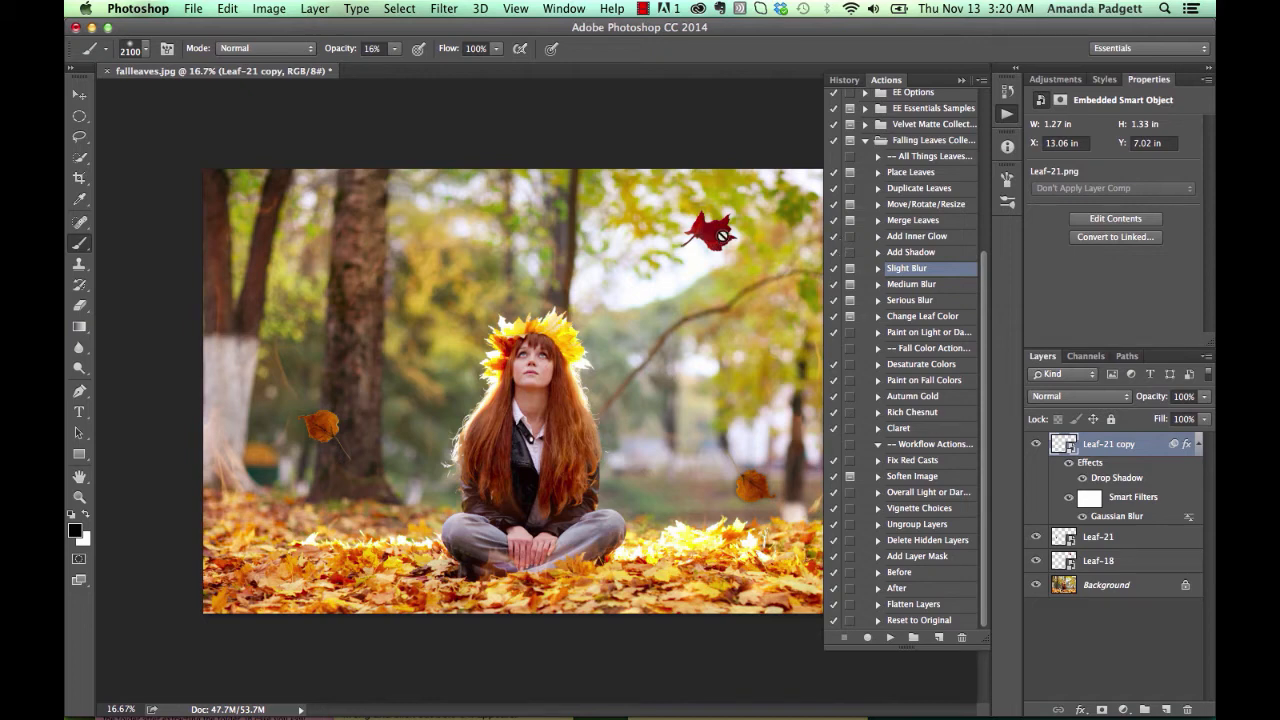
pyautogui.click(925, 204)
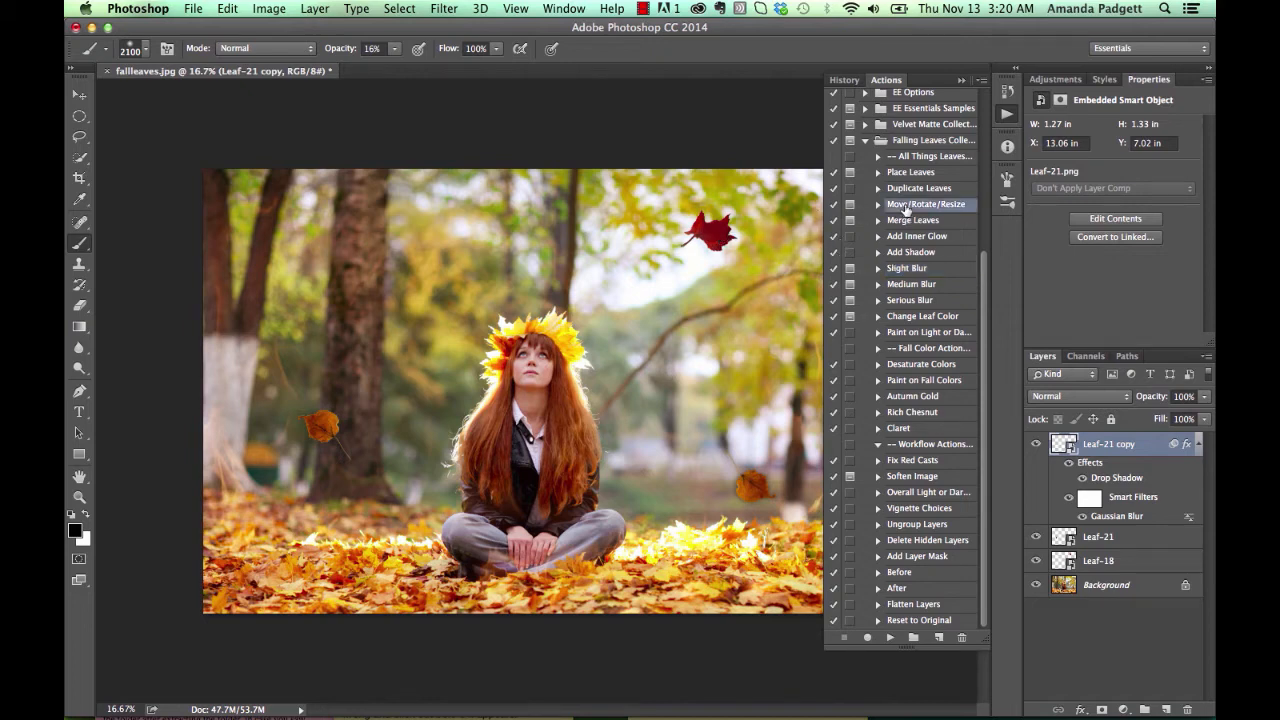
pyautogui.click(925, 204)
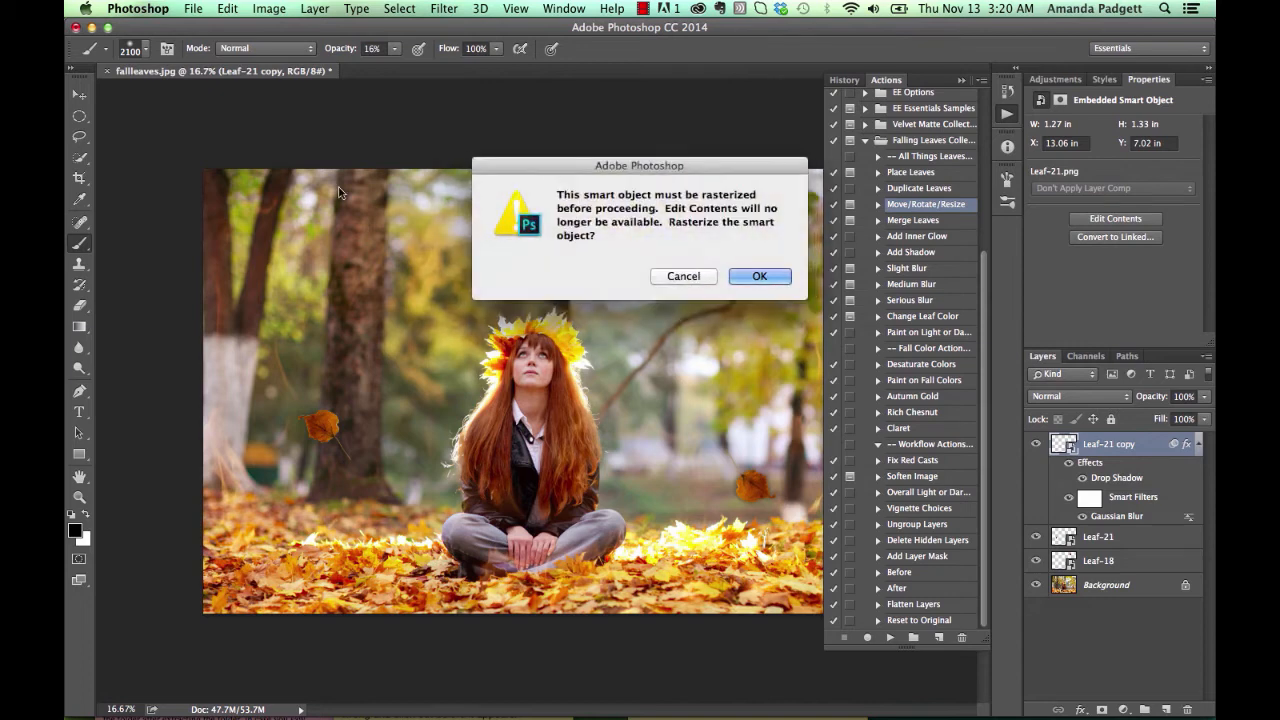
# Decline rasterizing, then apply Slight Blur to Leaf-21 with a 2.2 px Gaussian radius
pyautogui.click(759, 276)
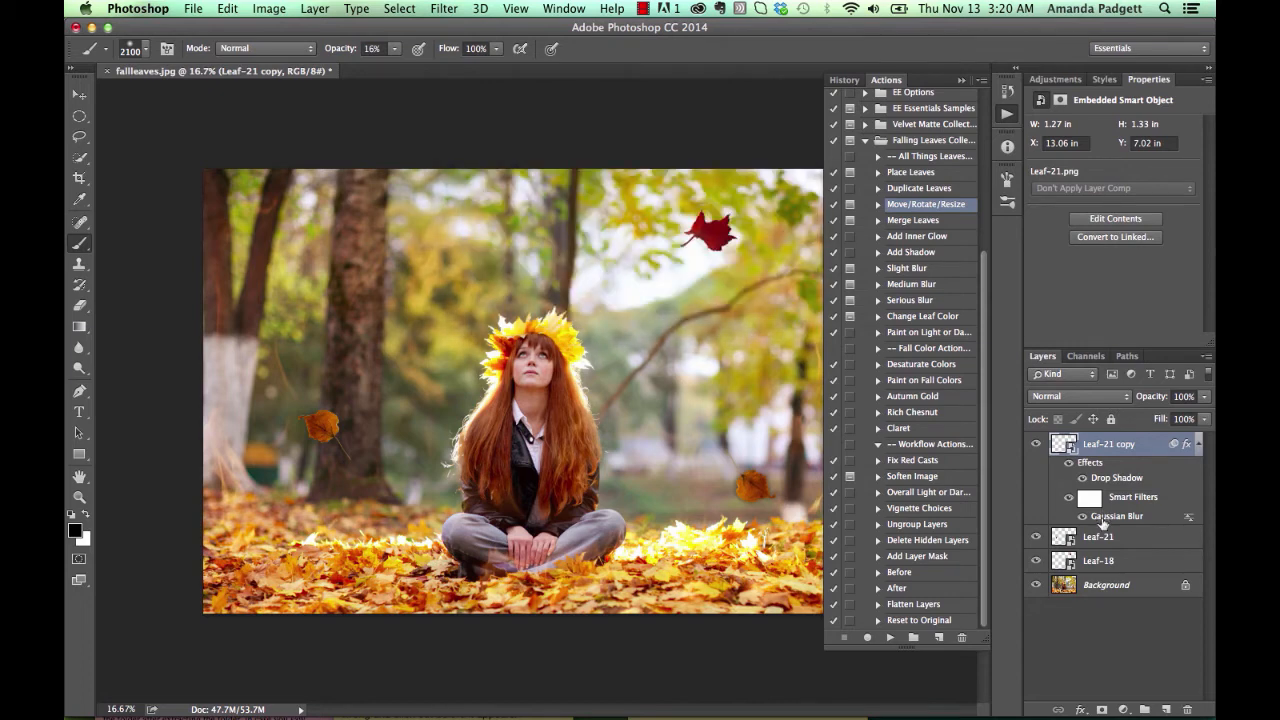
pyautogui.click(1098, 537)
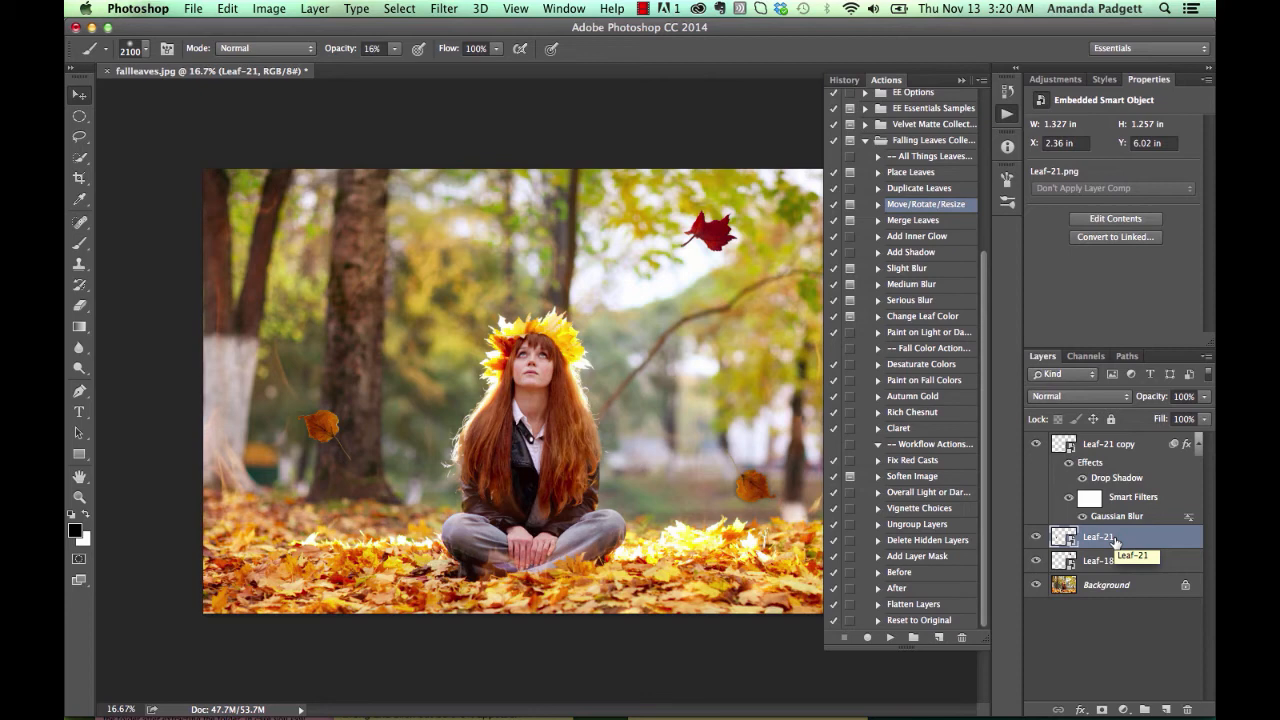
pyautogui.click(78, 92)
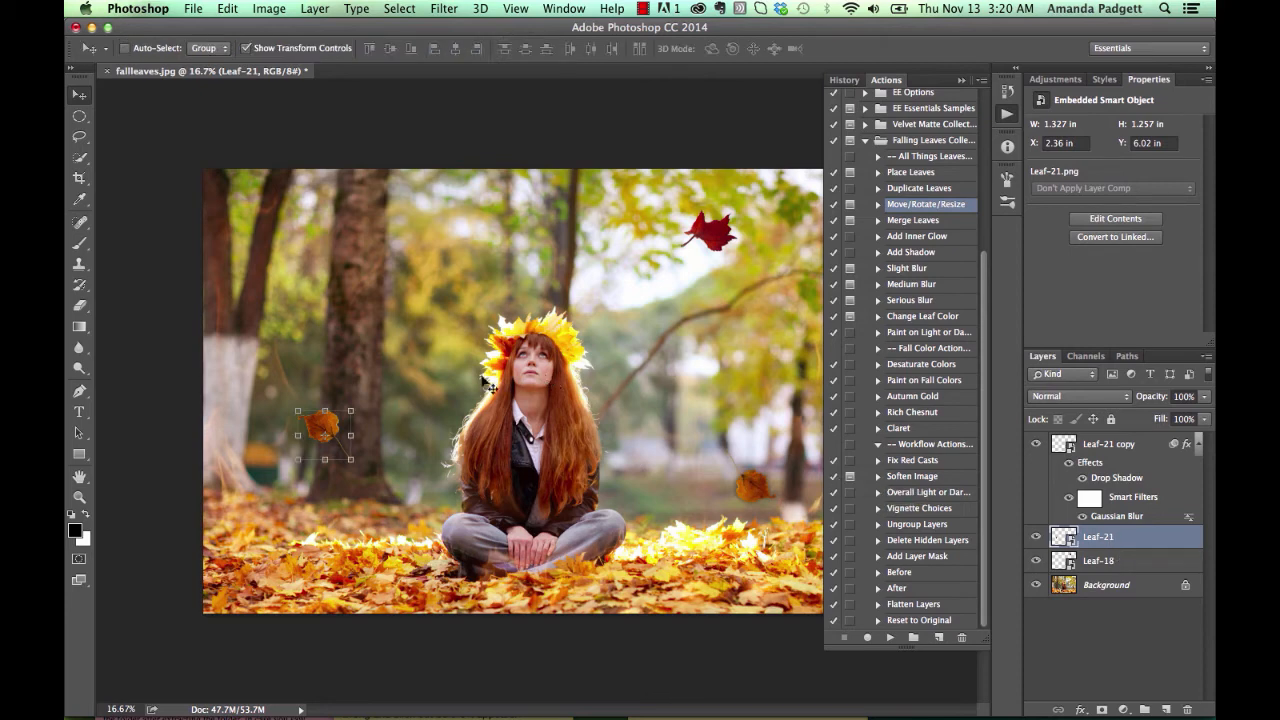
pyautogui.click(907, 268)
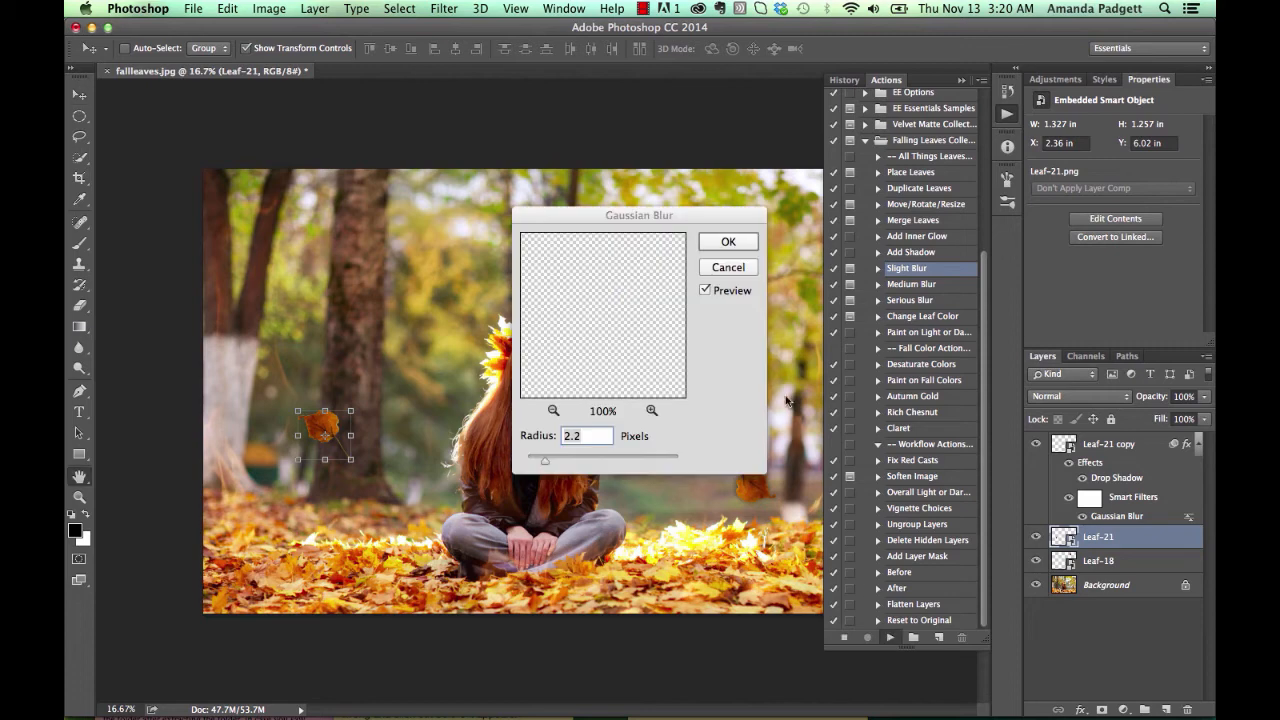
pyautogui.click(728, 241)
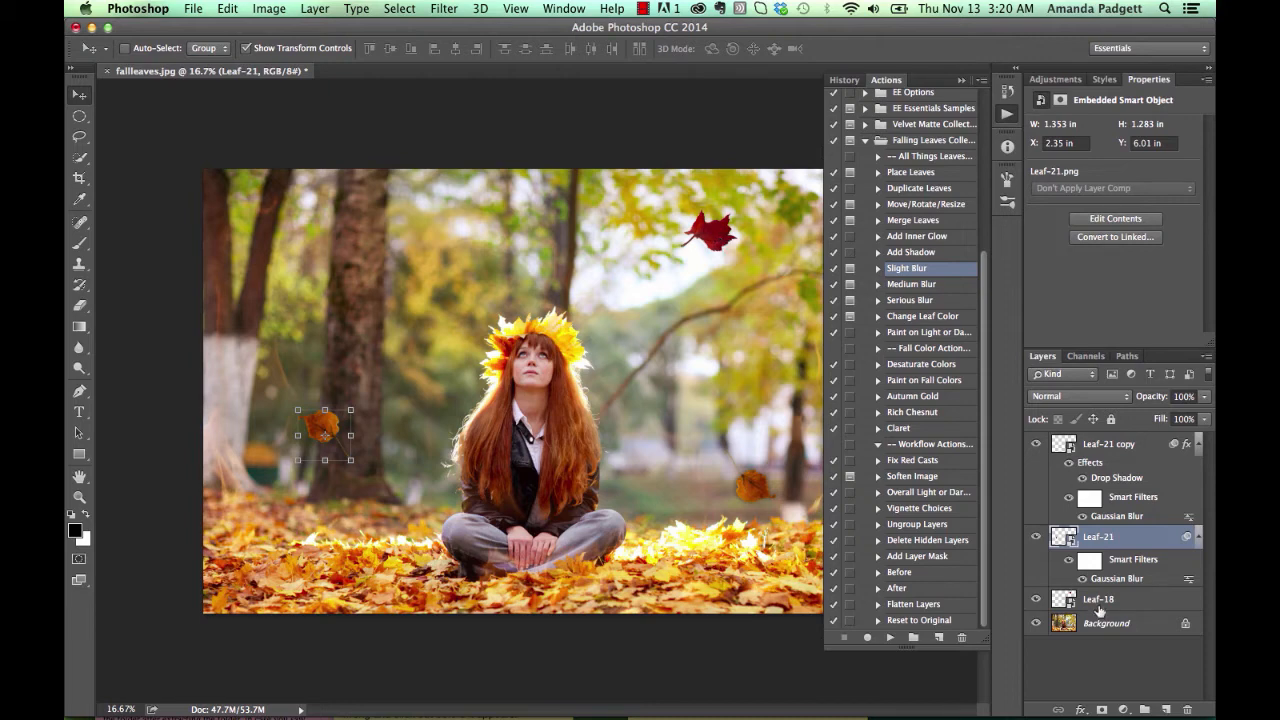
# Select the red Leaf-18 layer and run Add Shadow on it
pyautogui.click(1098, 599)
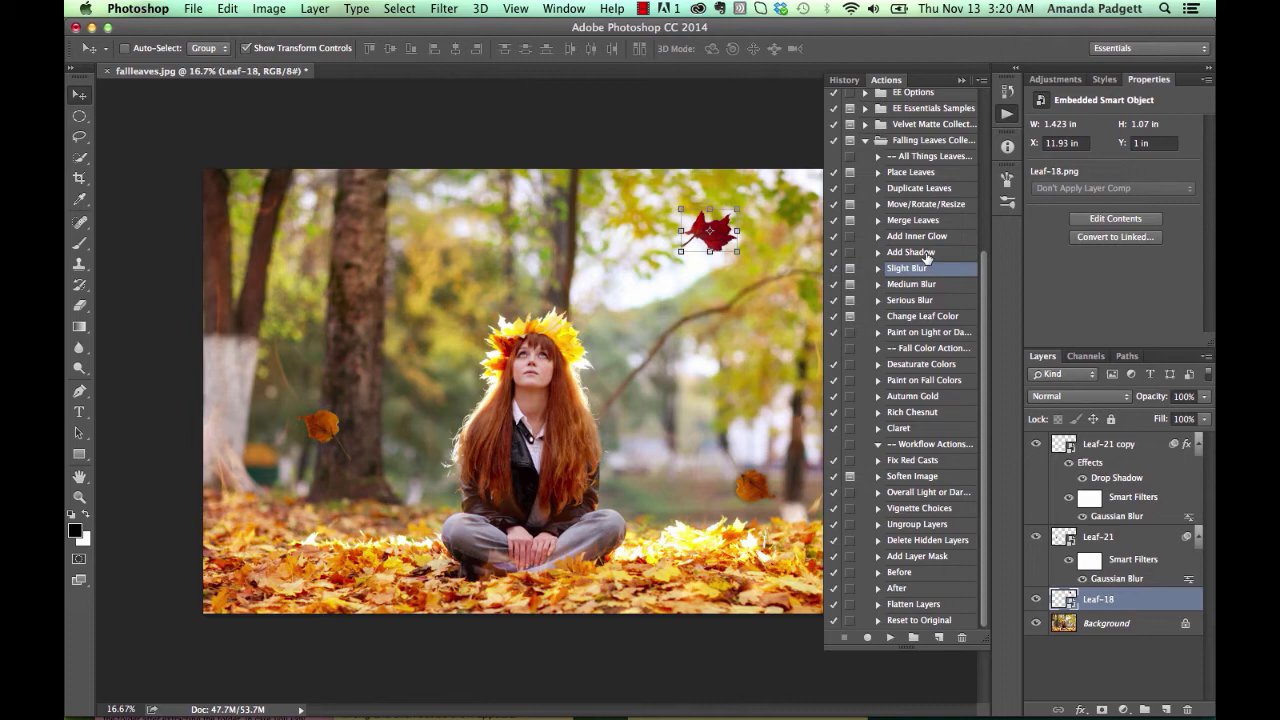
pyautogui.click(889, 637)
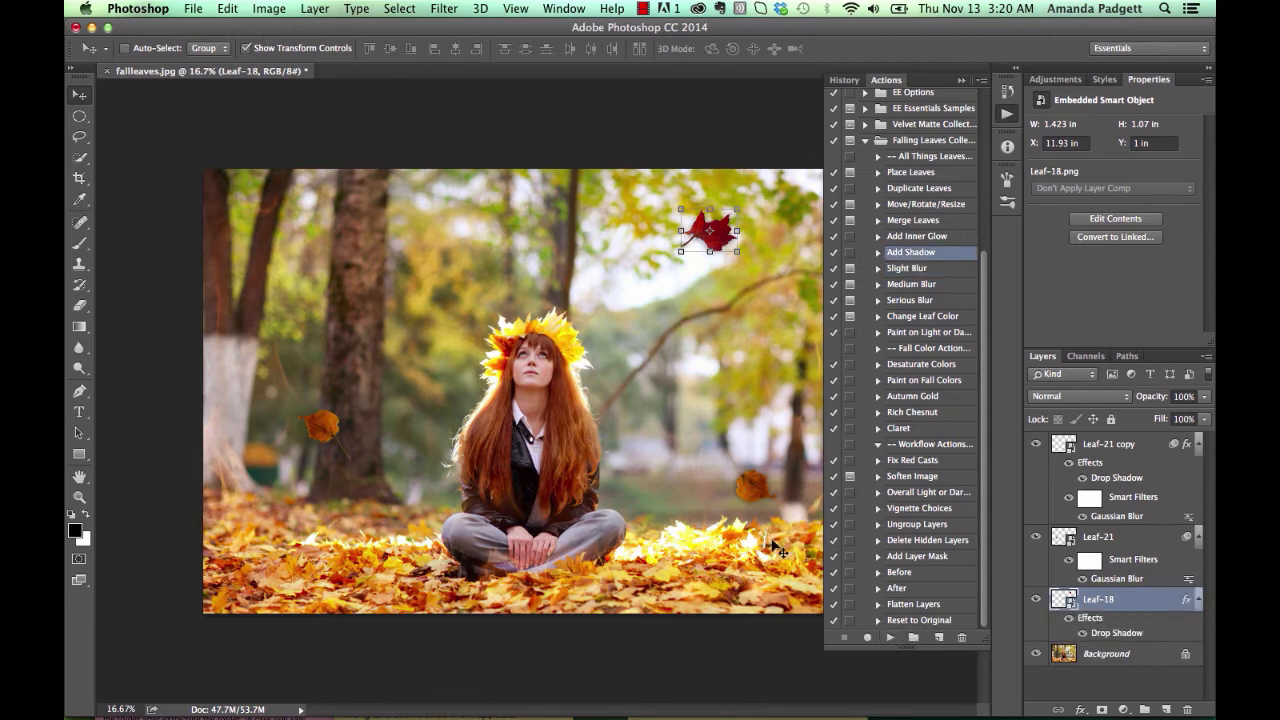
pyautogui.moveTo(885, 460)
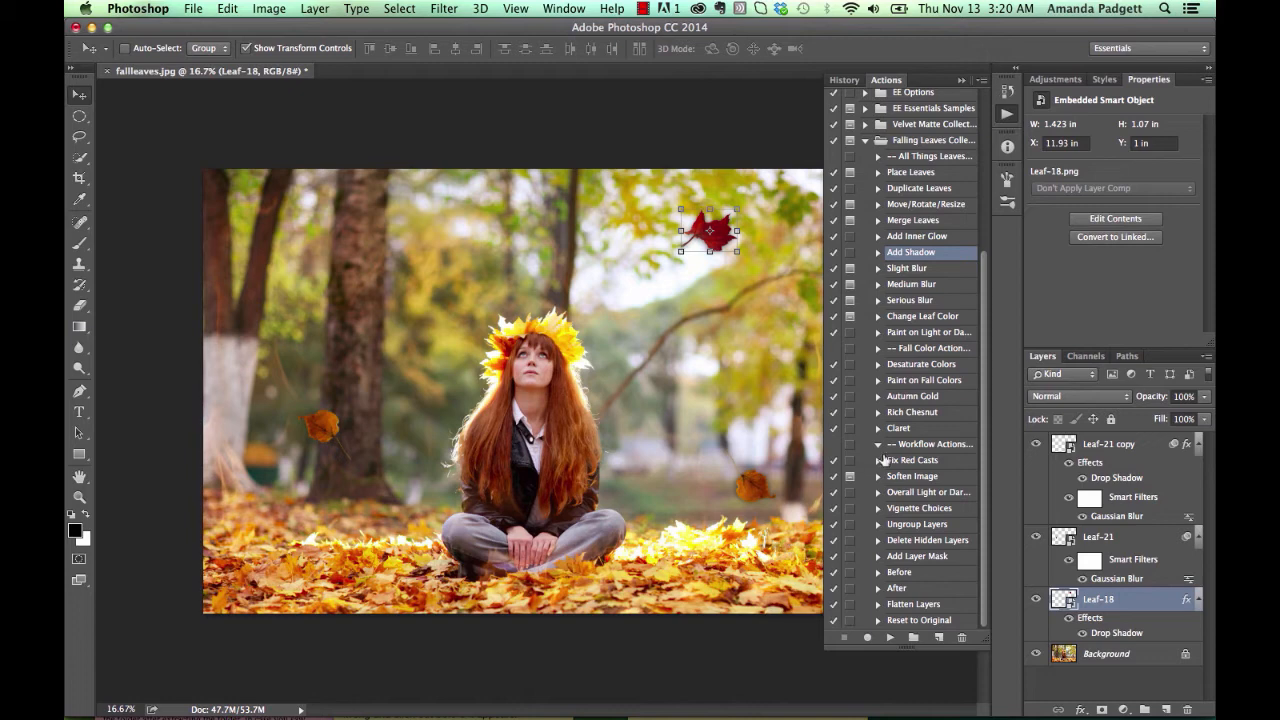
# Run Change Leaf Color on Leaf-18, continue past the instructions and move the Color Picker aside
pyautogui.click(922, 316)
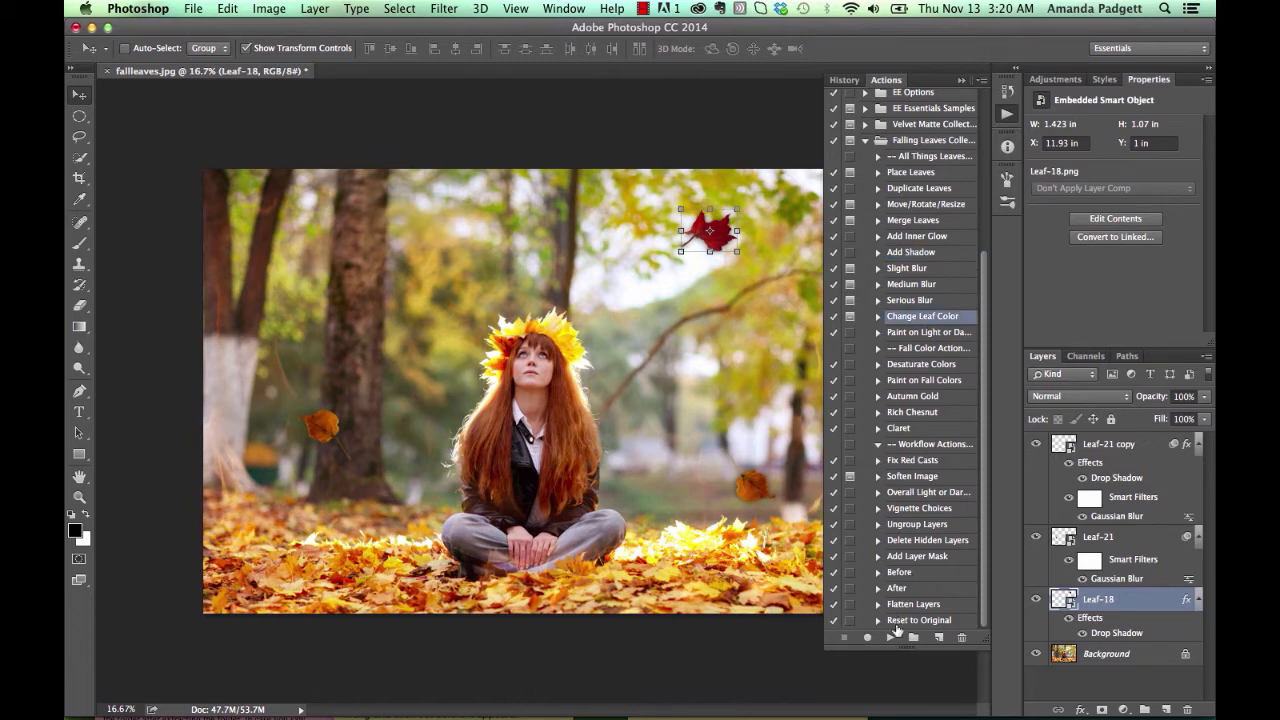
pyautogui.click(889, 637)
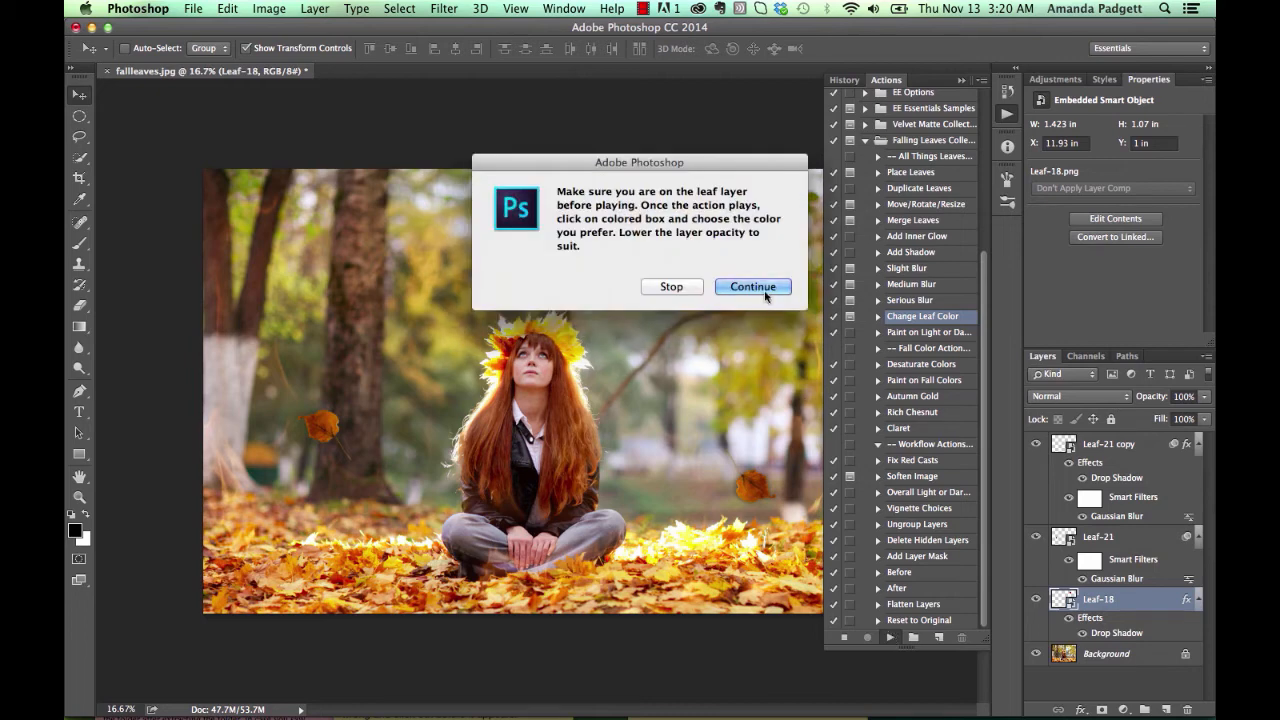
pyautogui.click(752, 287)
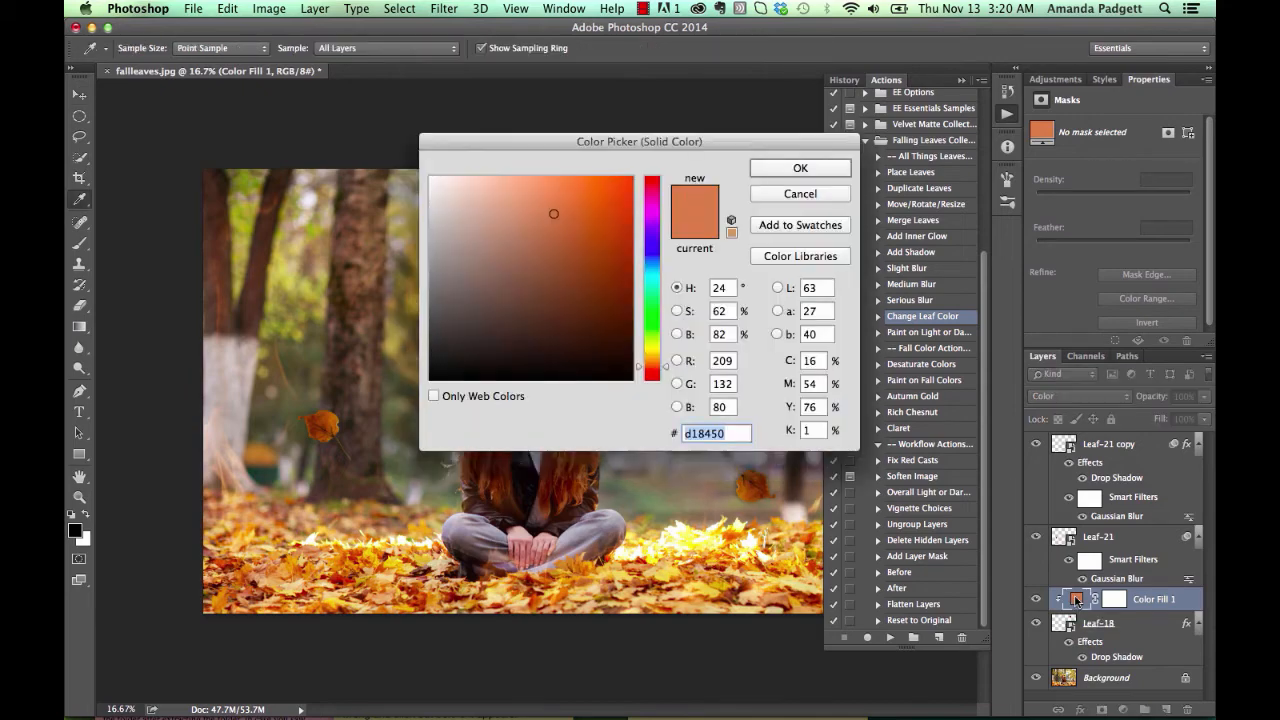
pyautogui.moveTo(639, 141); pyautogui.dragTo(475, 223)
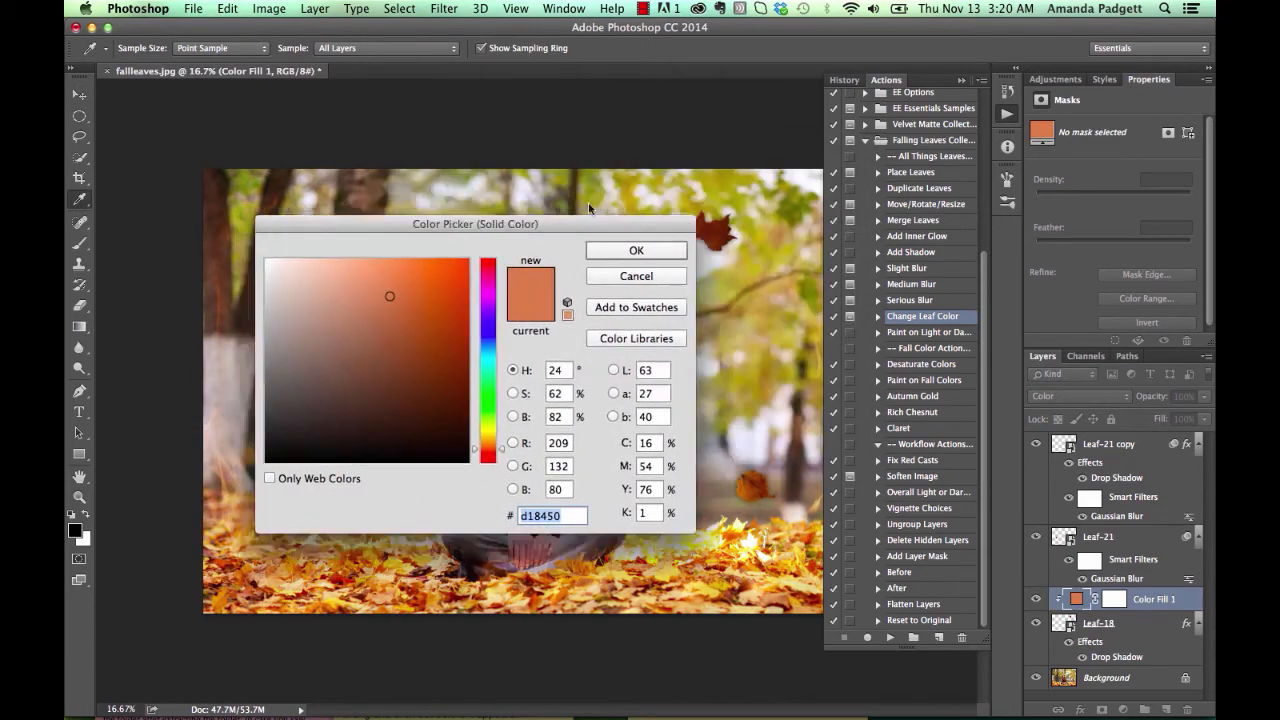
pyautogui.moveTo(475, 223); pyautogui.dragTo(332, 322)
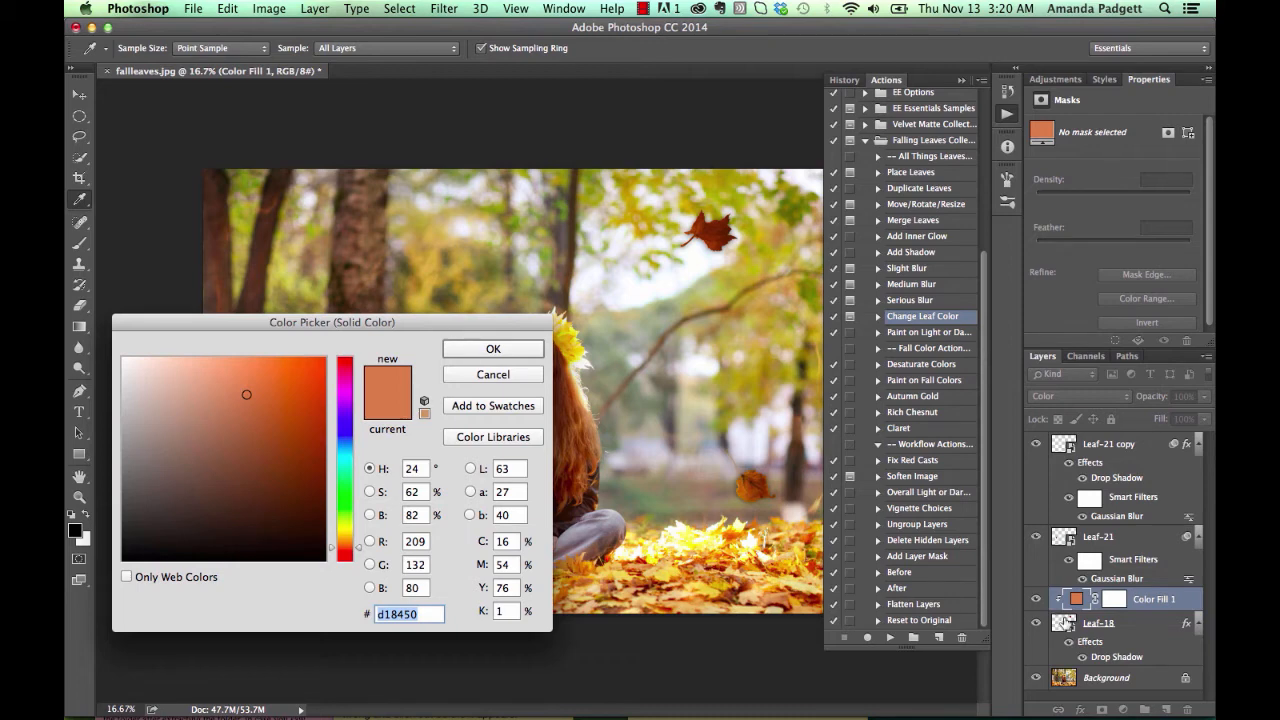
pyautogui.moveTo(350, 471)
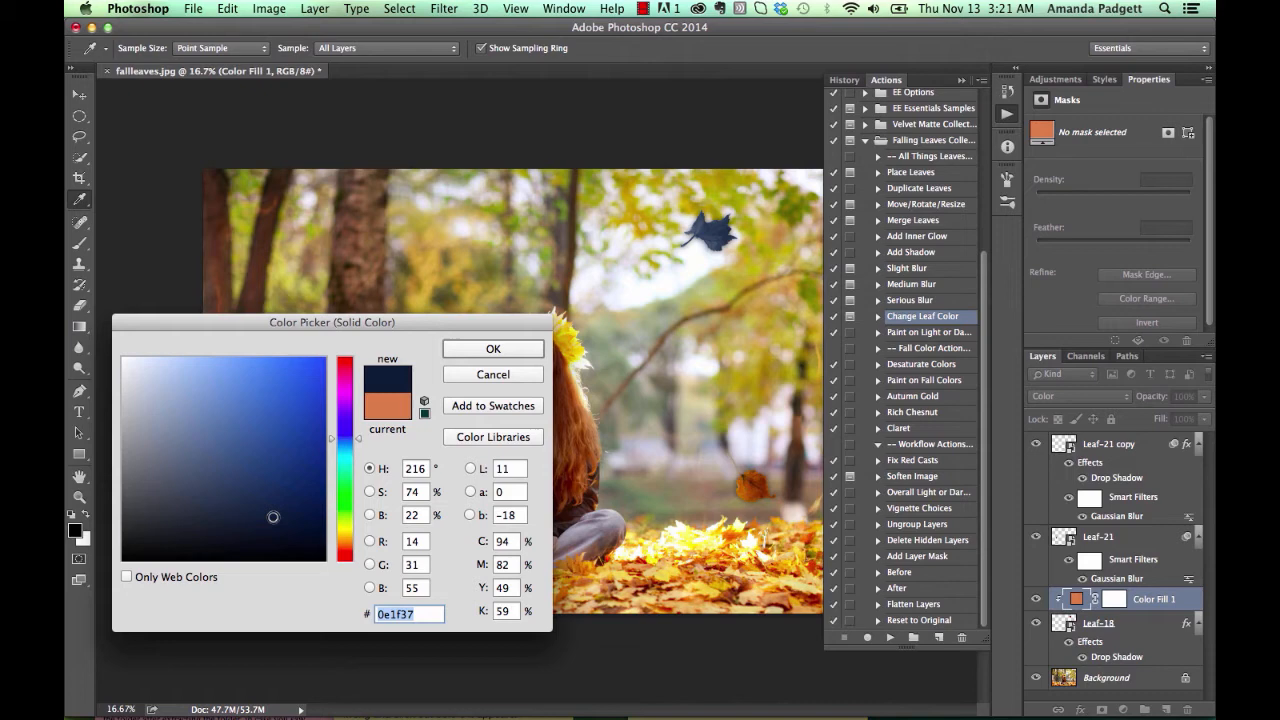
# Pick a dark brown shade in the Color Picker and confirm it as the leaf colour
pyautogui.click(347, 483)
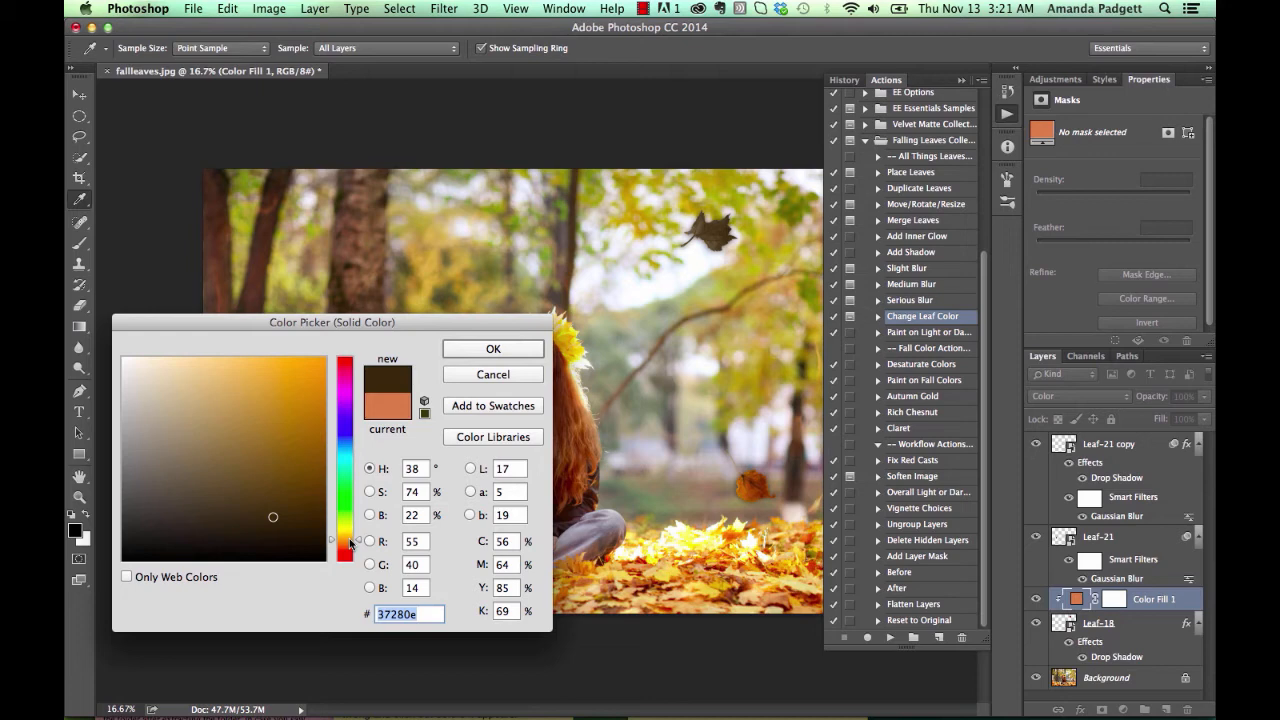
pyautogui.click(294, 486)
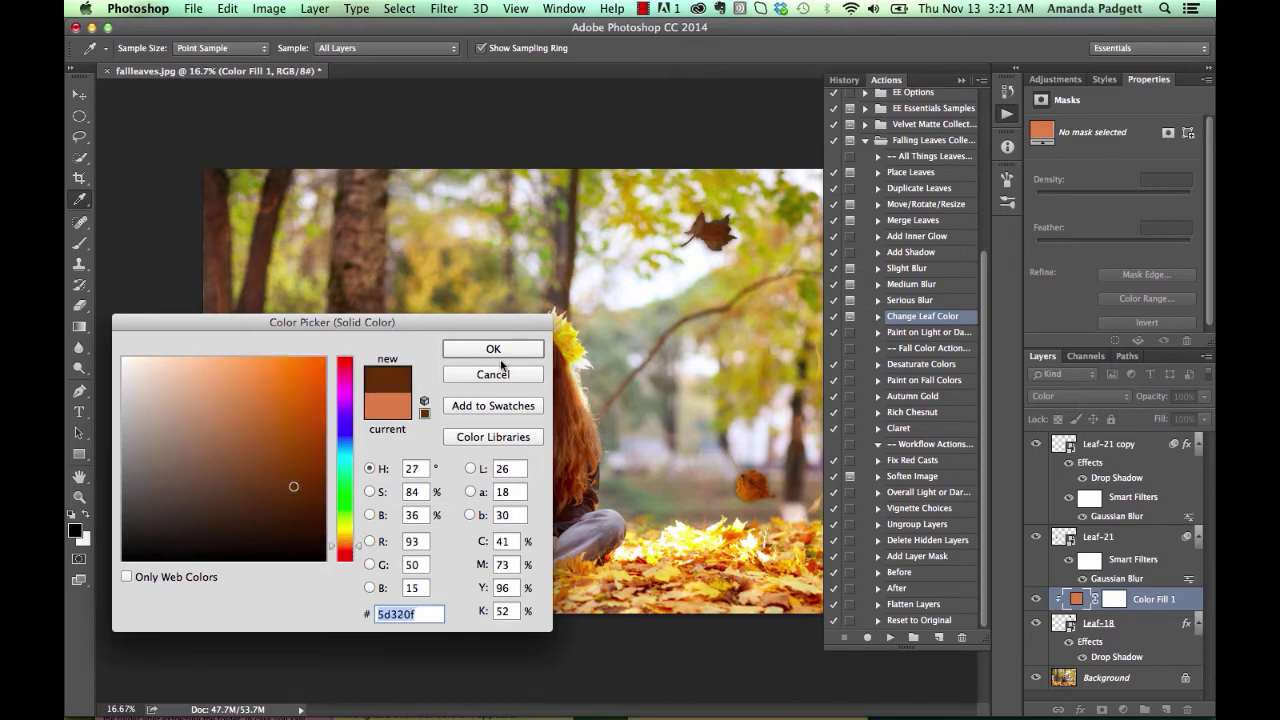
pyautogui.click(492, 348)
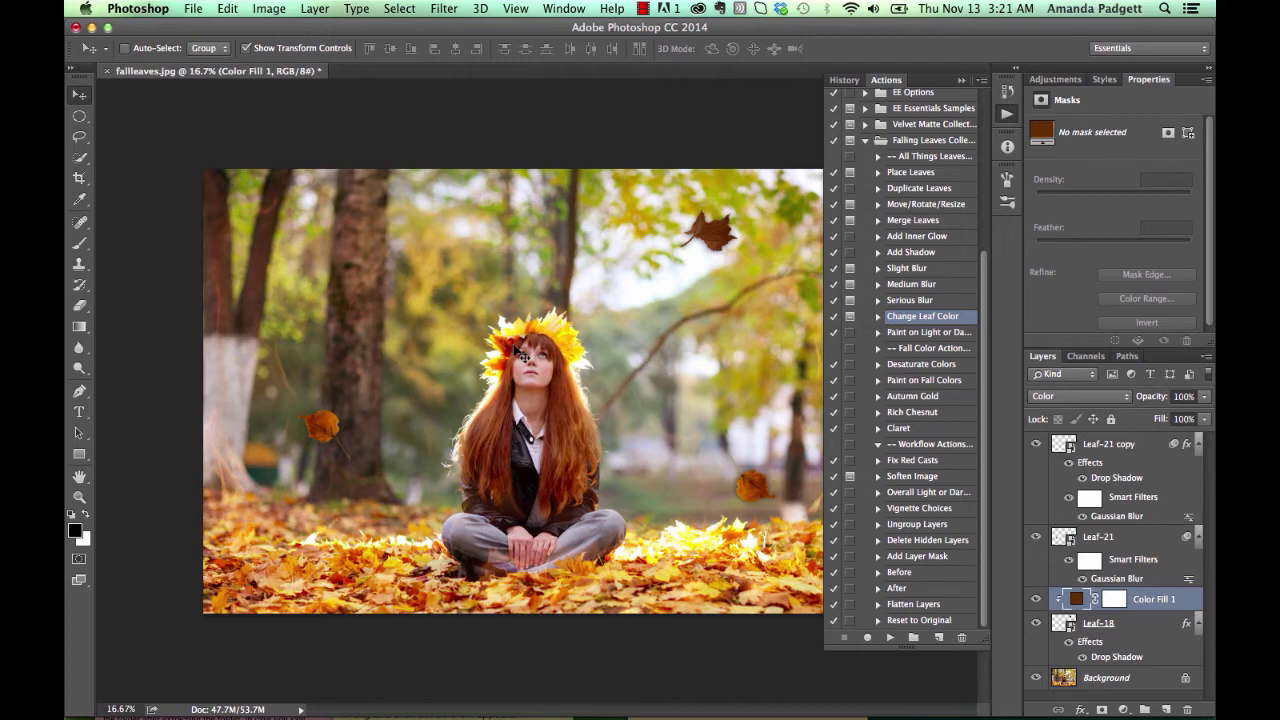
pyautogui.moveTo(1205, 400)
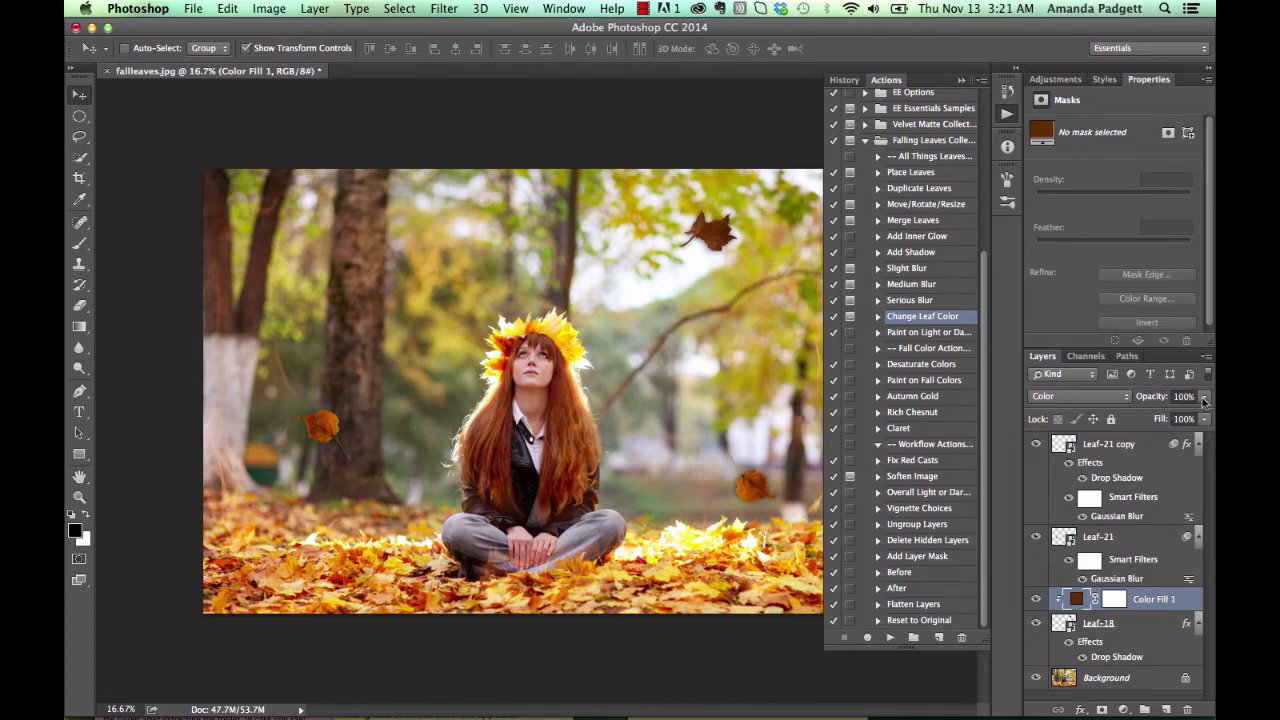
# Lower the clipped Color Fill 1 layer's opacity to 28%, then target the Background layer
pyautogui.moveTo(1198, 397); pyautogui.dragTo(1170, 413)
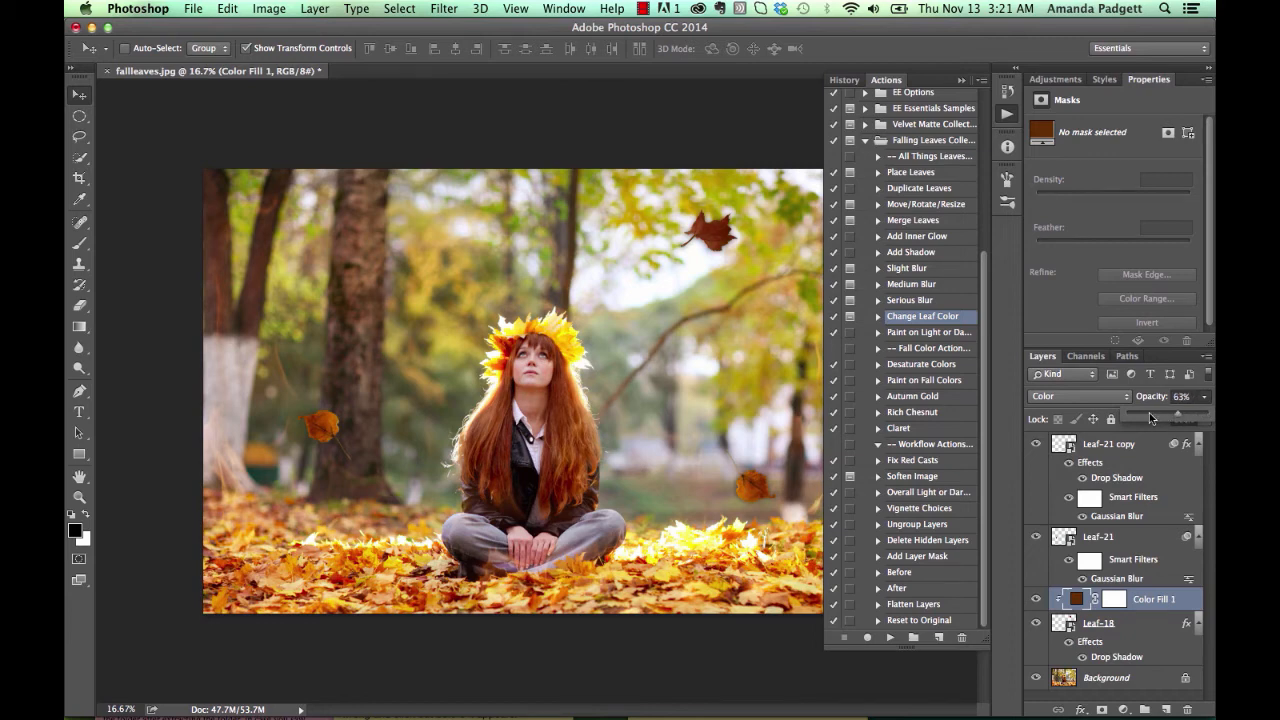
pyautogui.moveTo(1185, 413); pyautogui.dragTo(1160, 413)
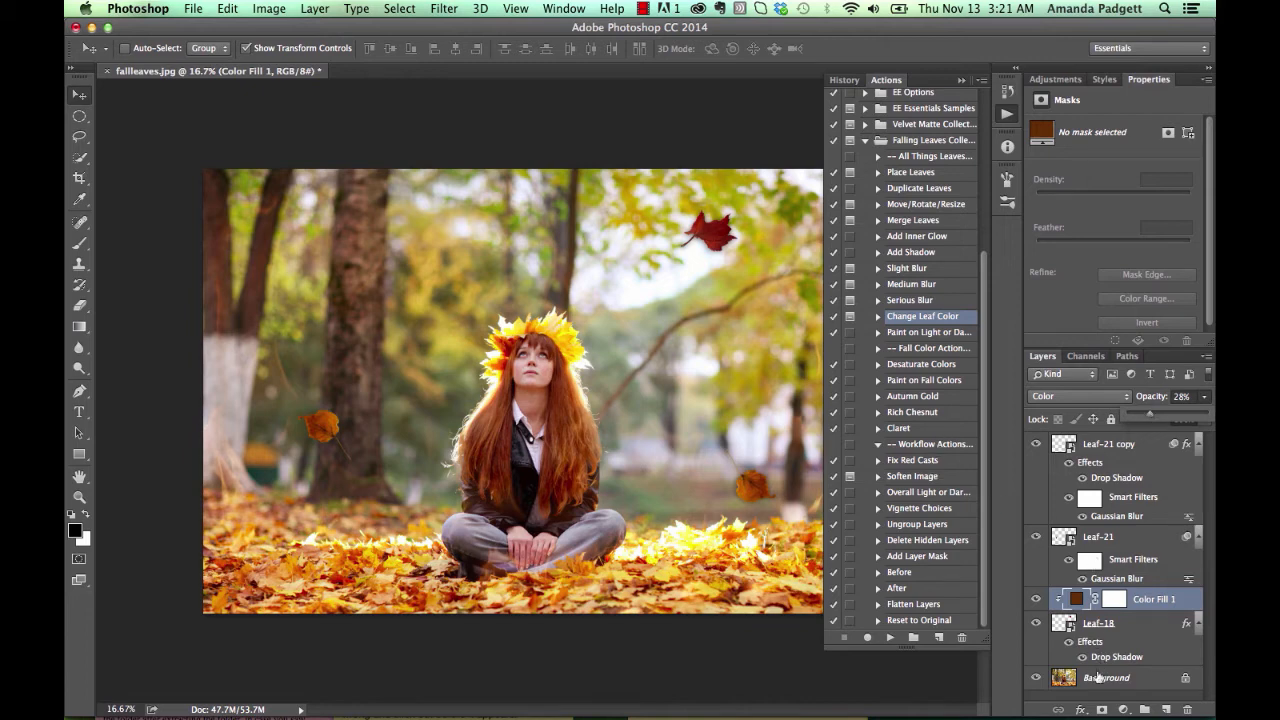
pyautogui.click(1106, 677)
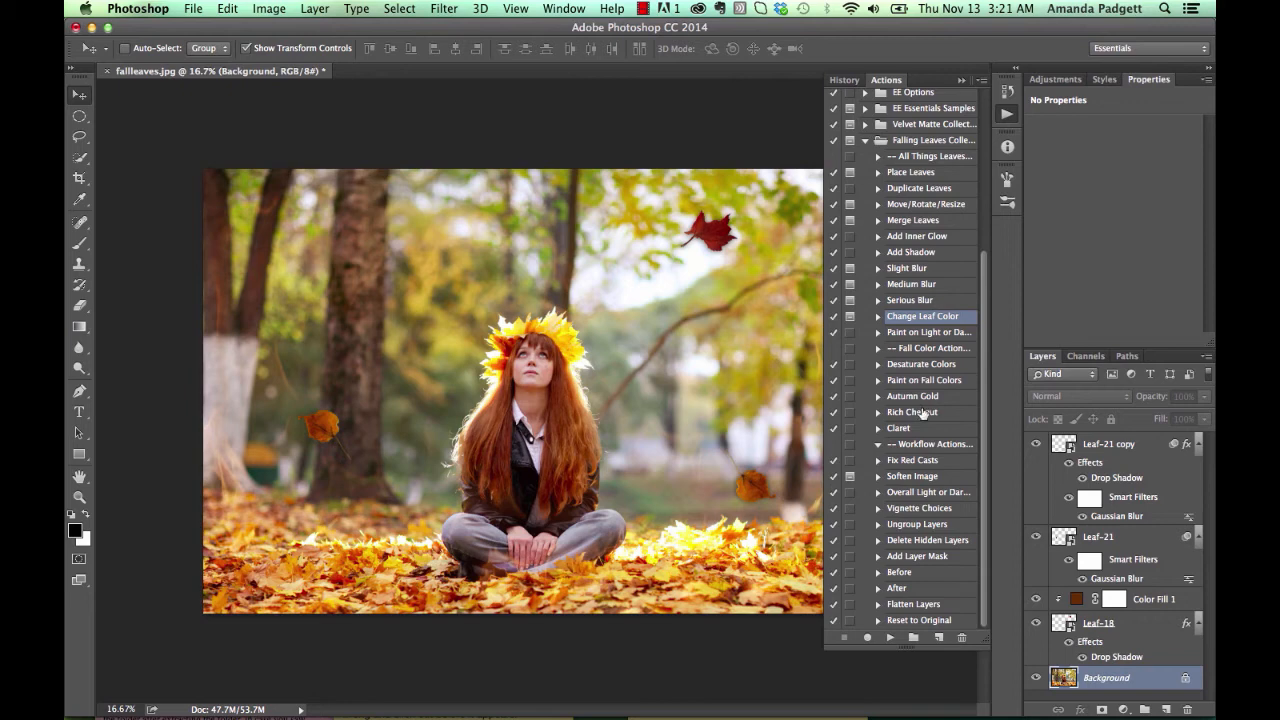
# Apply the Rich Chestnut fall colour look to the portrait
pyautogui.click(912, 412)
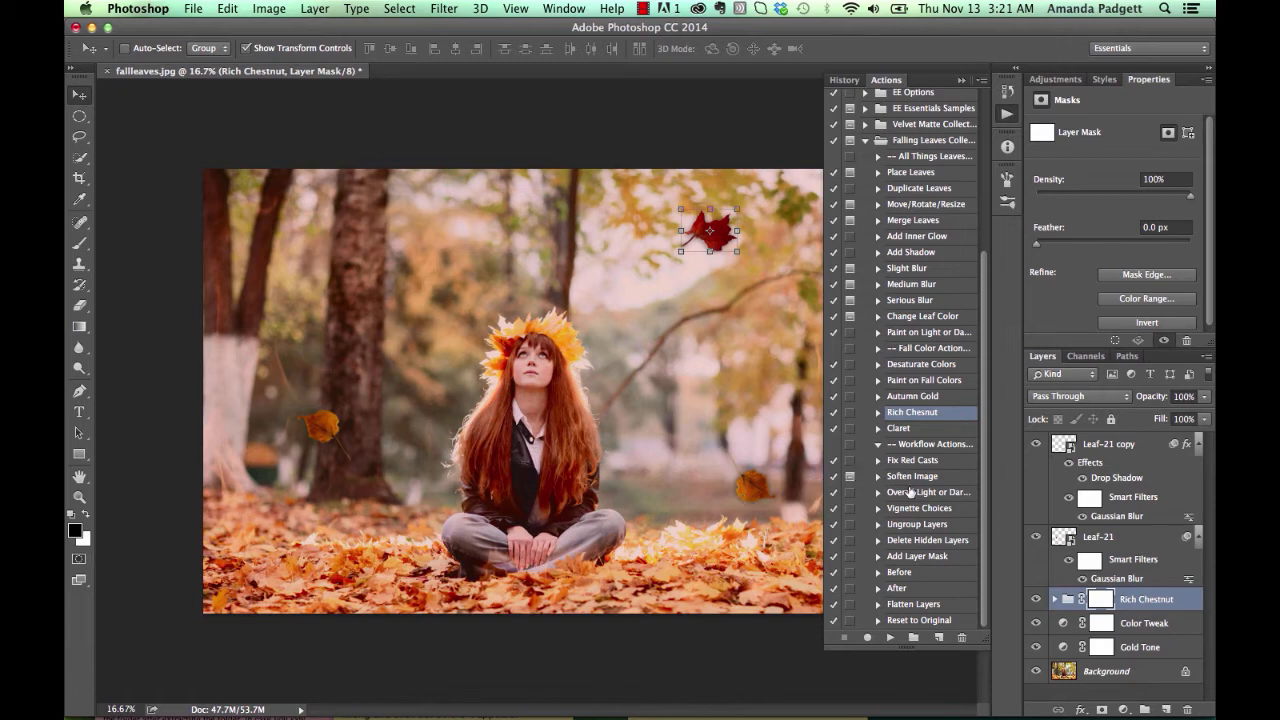
pyautogui.click(912, 460)
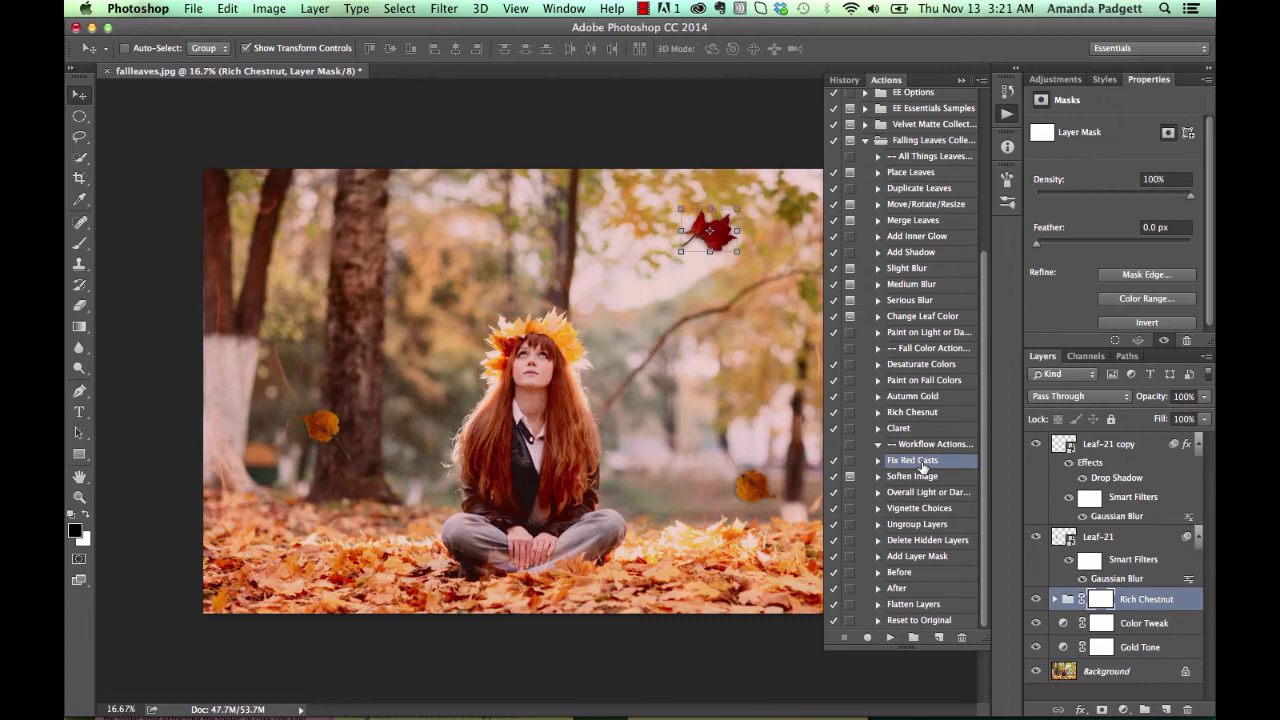
pyautogui.moveTo(906, 555)
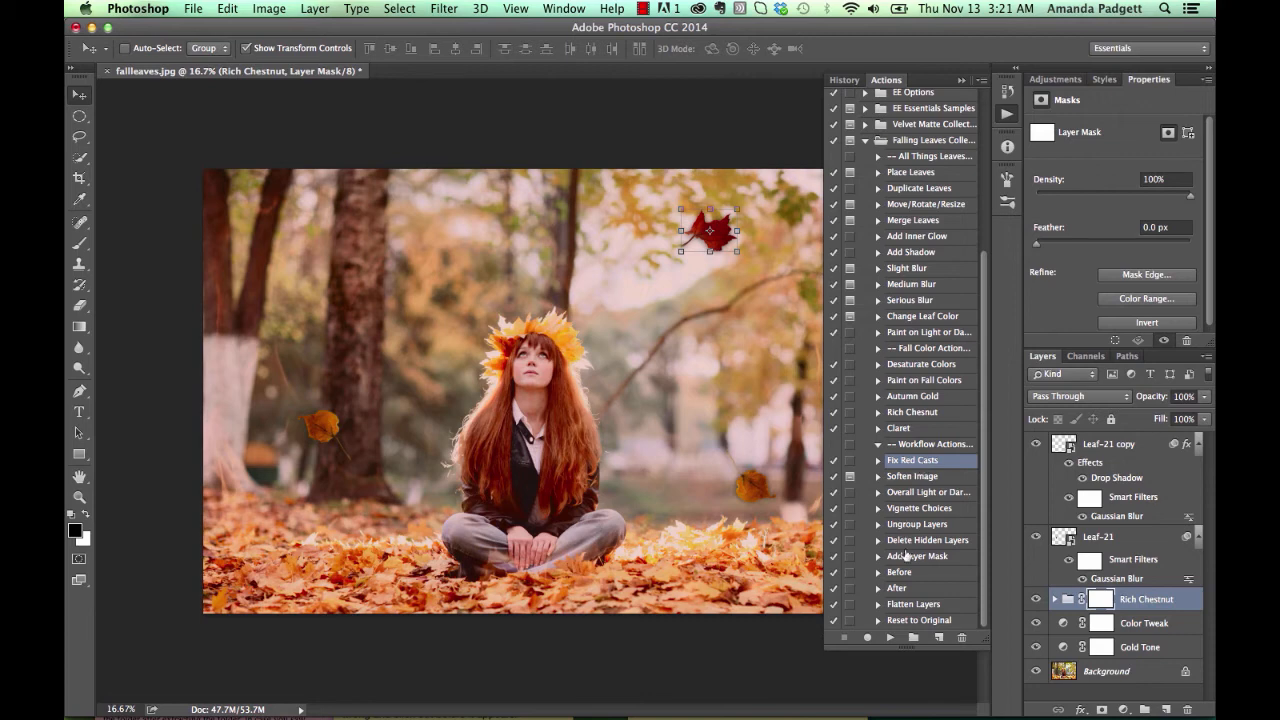
# Compare the original and toned photo with the Before and After actions
pyautogui.click(899, 571)
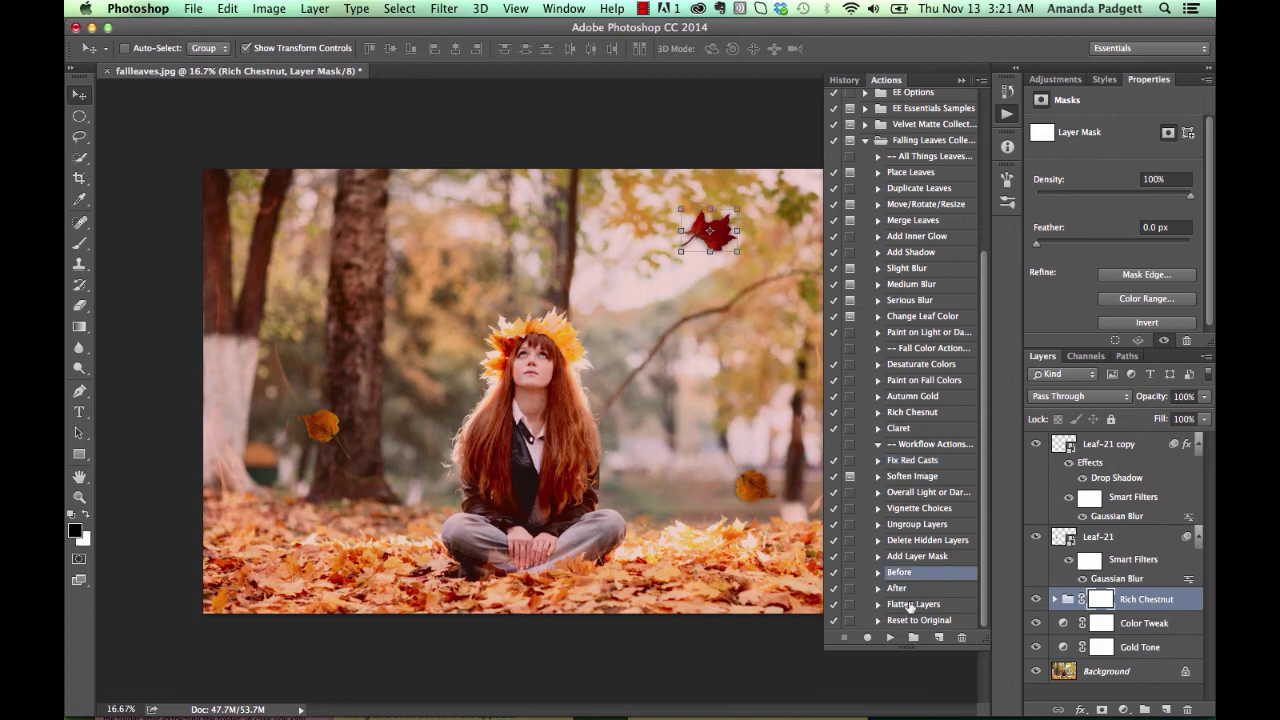
pyautogui.click(889, 638)
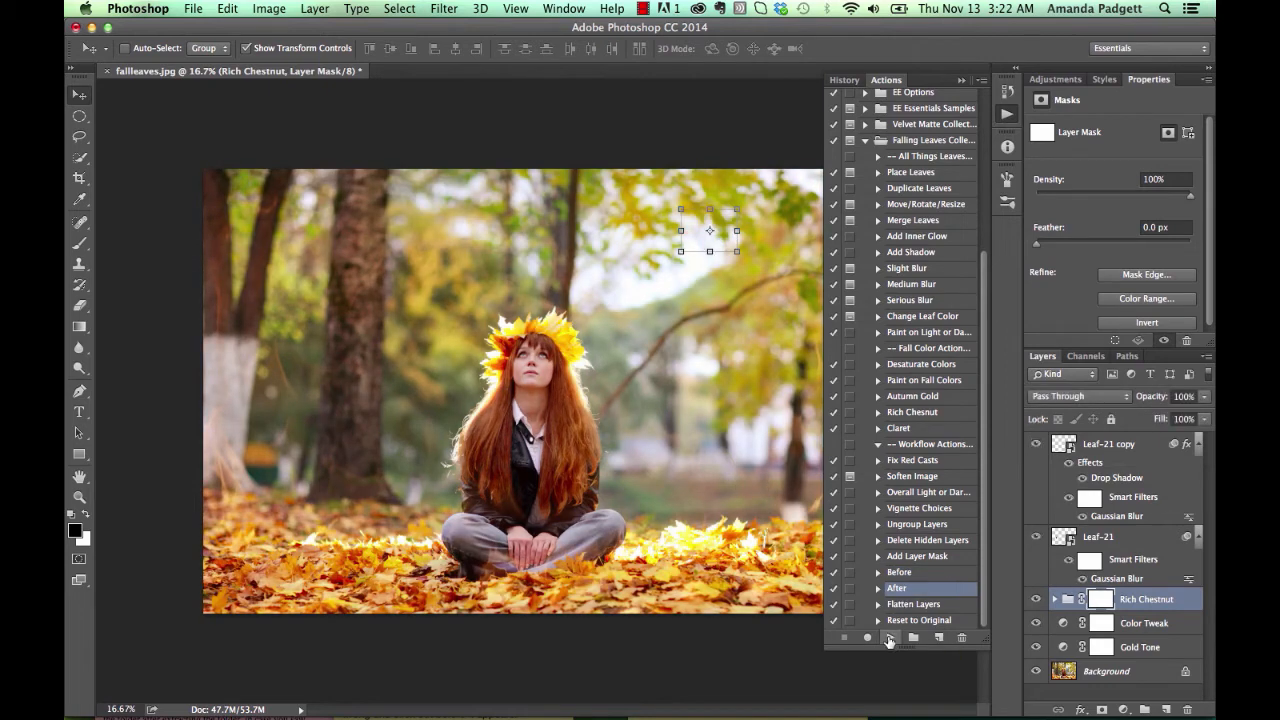
pyautogui.click(888, 638)
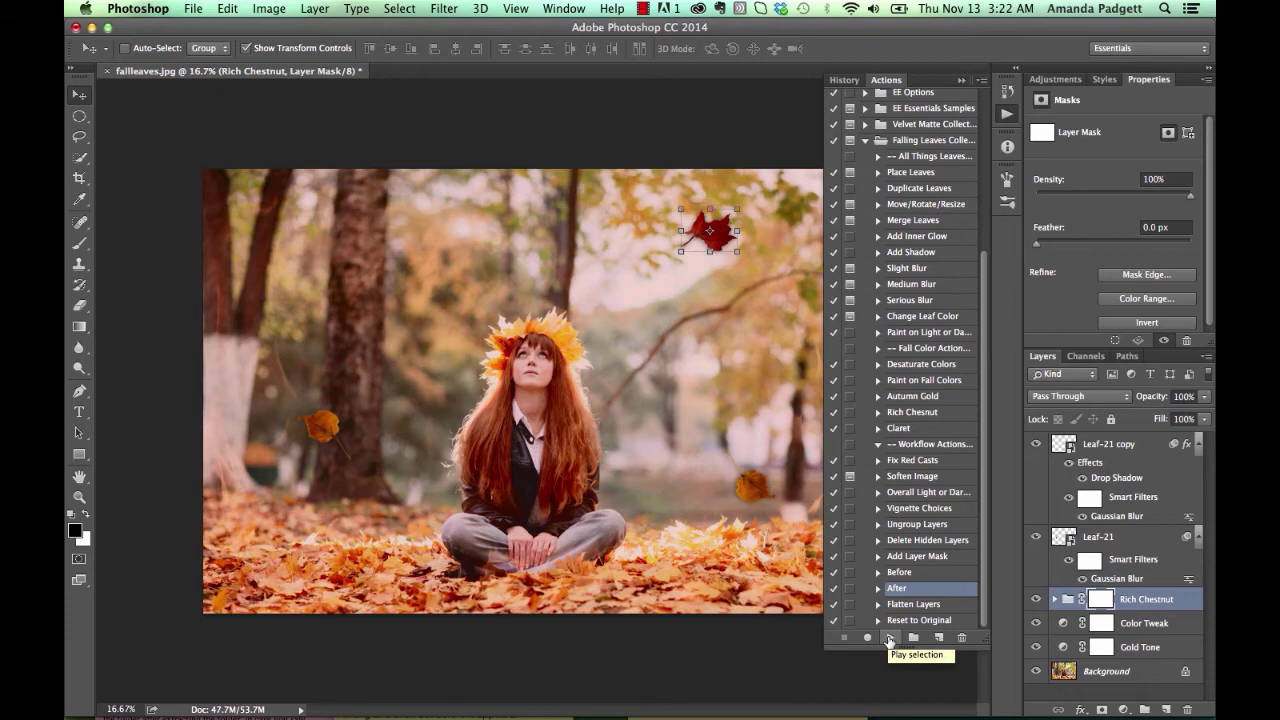
pyautogui.moveTo(937, 122)
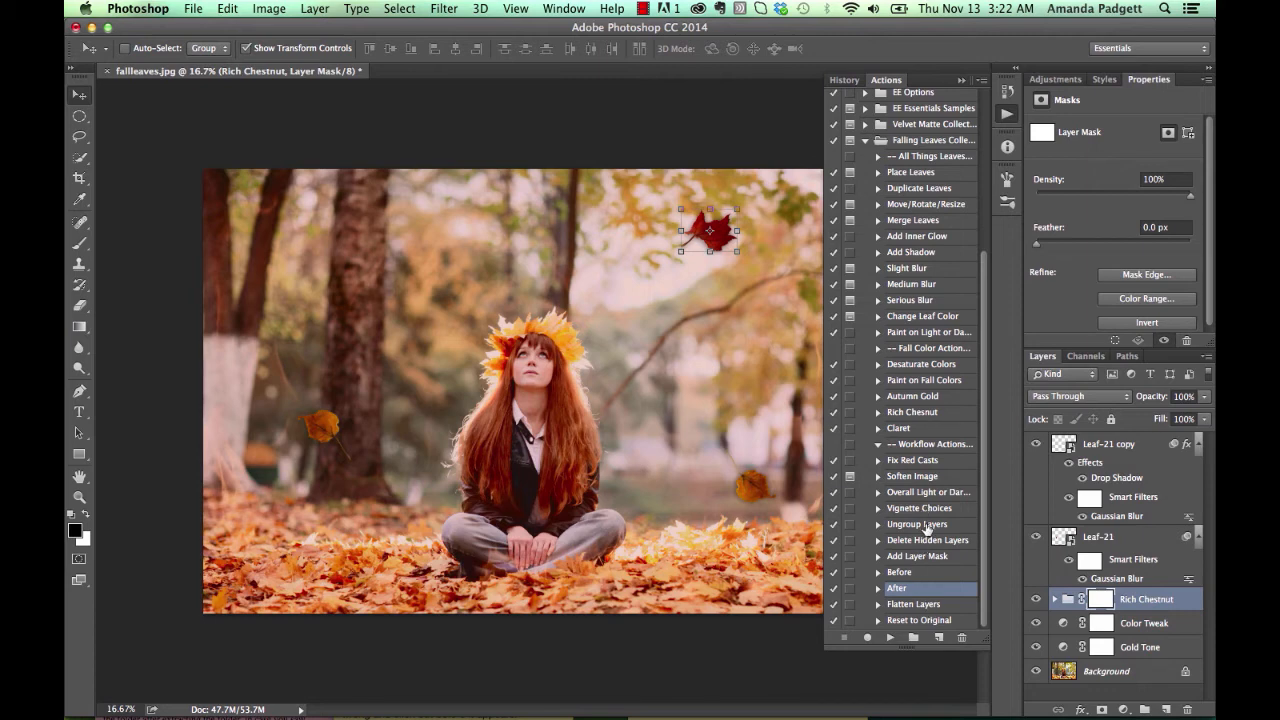
pyautogui.moveTo(930, 545)
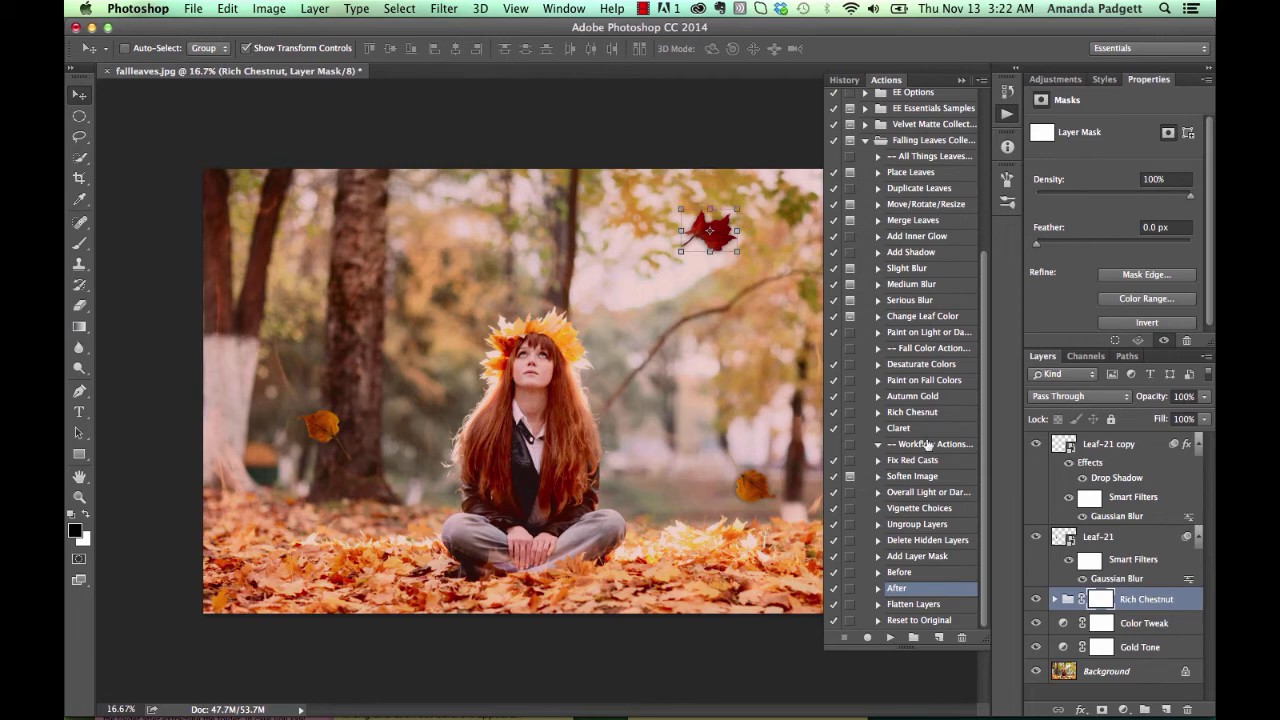
pyautogui.moveTo(945, 338)
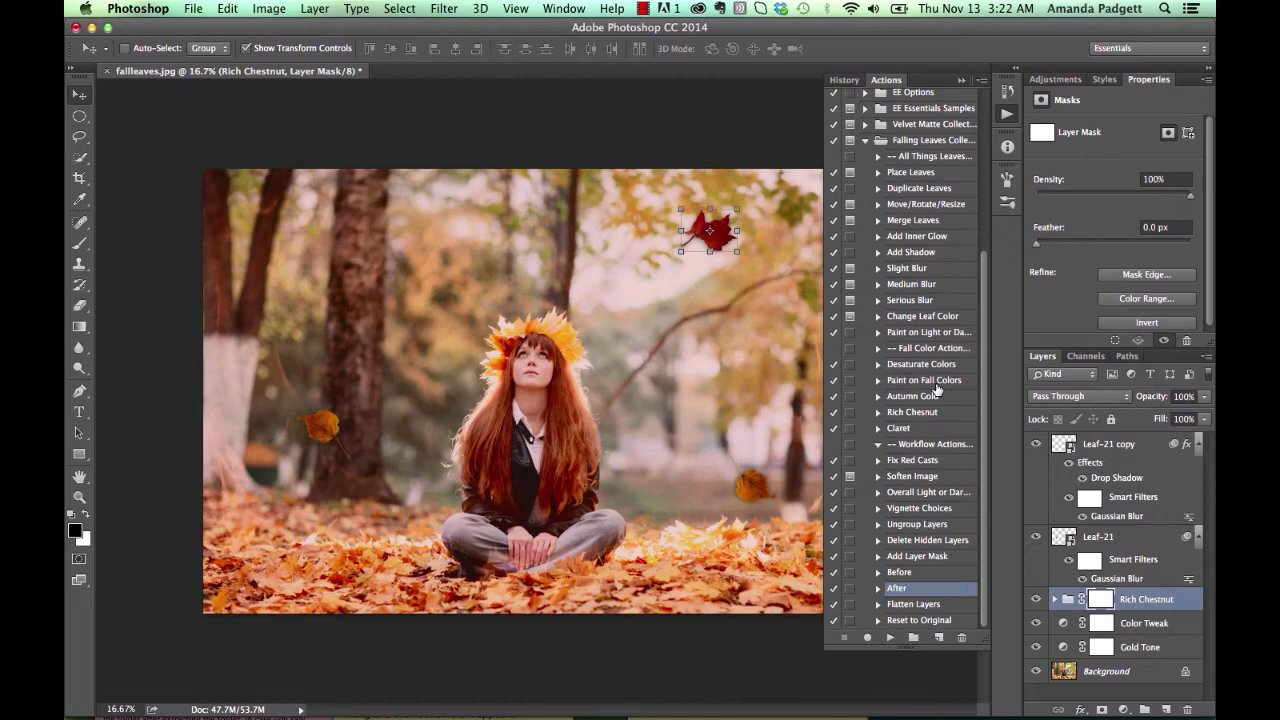
# Preview the Paint on Fall Colors action, then revert in History to before the colour looks
pyautogui.click(923, 380)
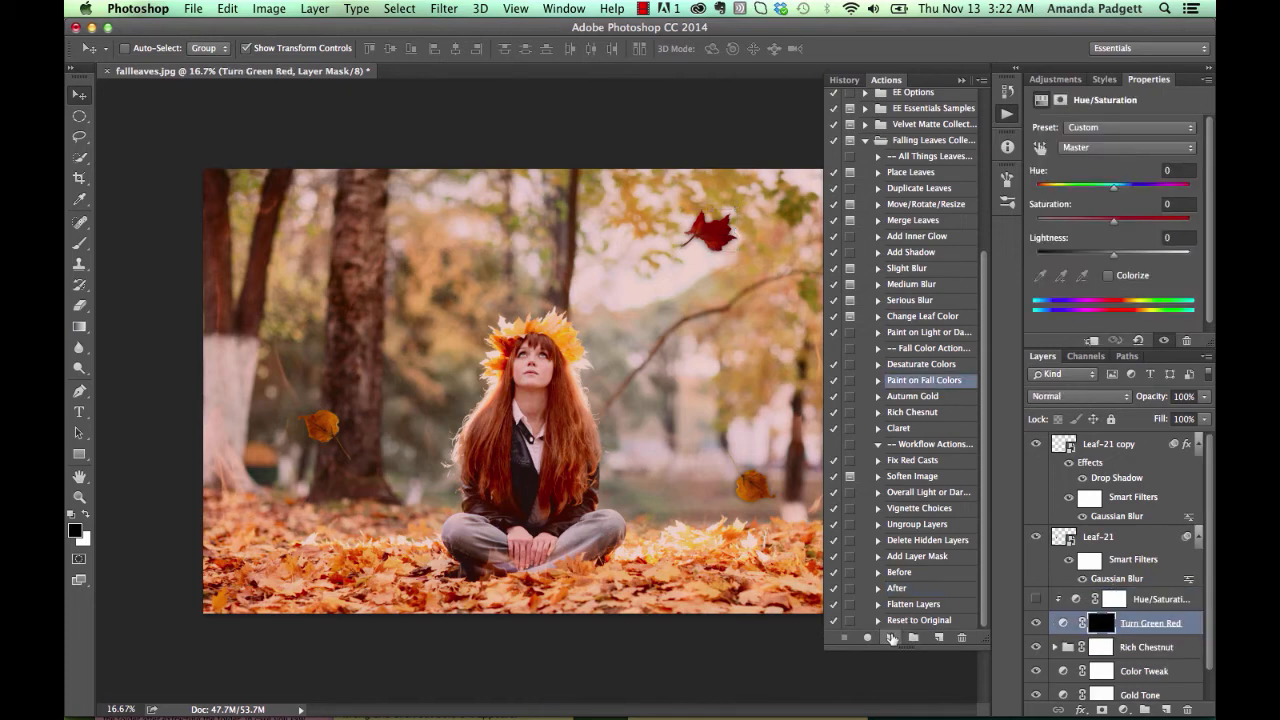
pyautogui.moveTo(891, 638)
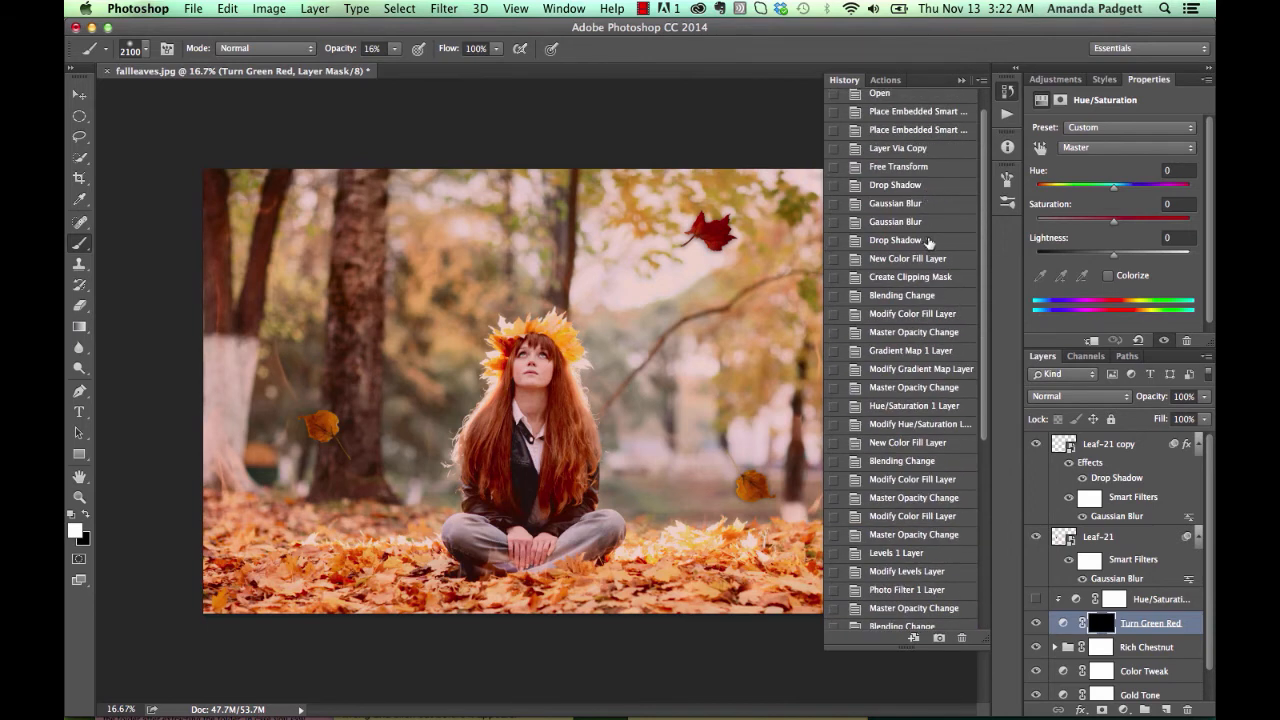
pyautogui.click(885, 79)
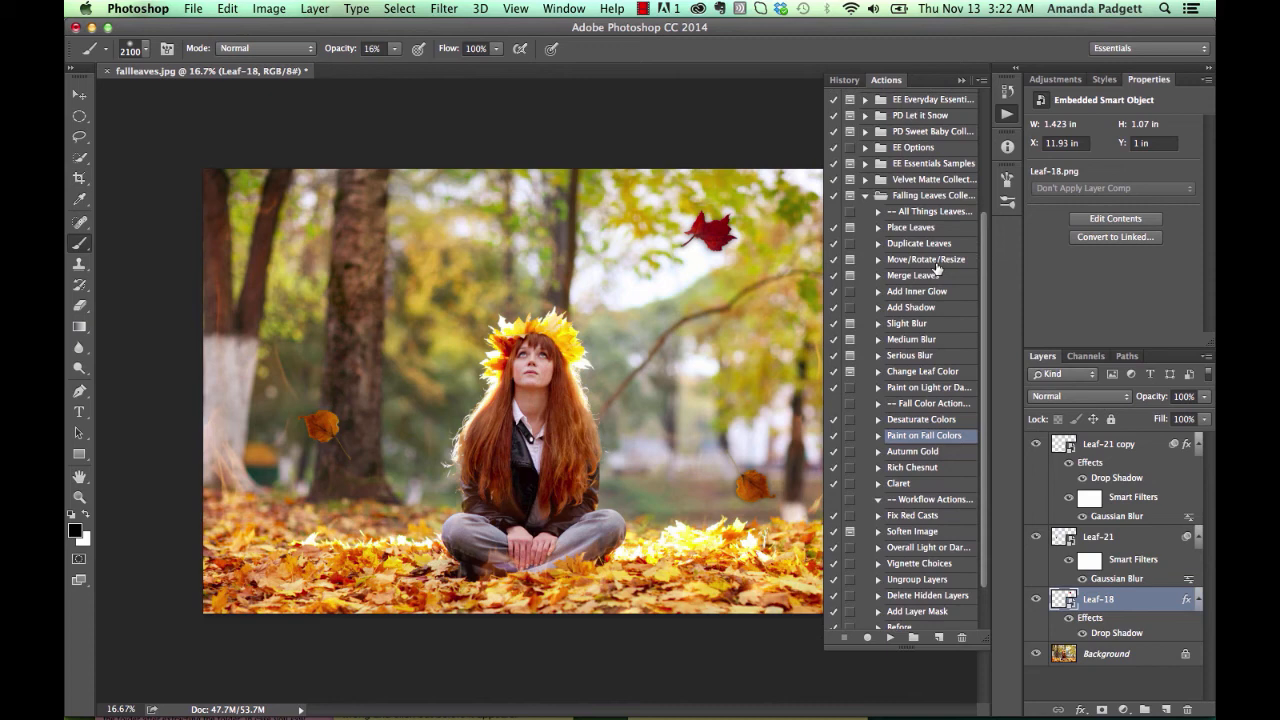
# Return to the Free Transform history state and bring the Actions panel back
pyautogui.click(913, 275)
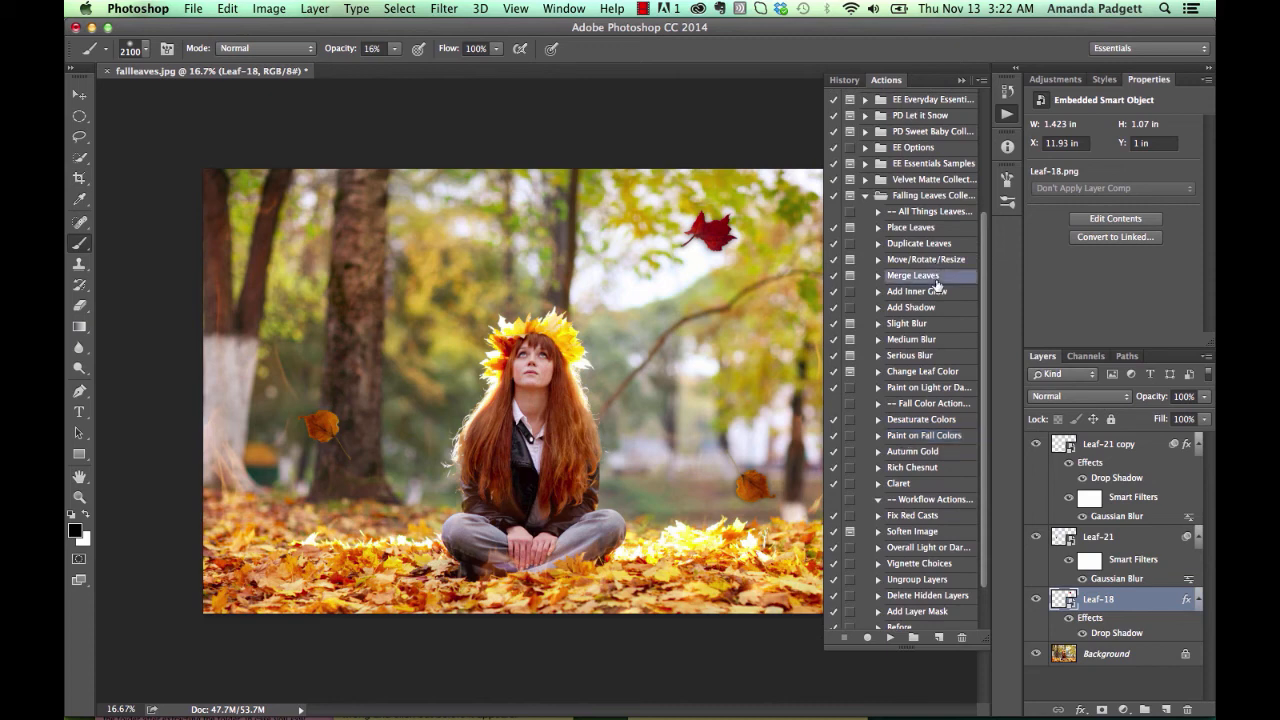
pyautogui.click(843, 79)
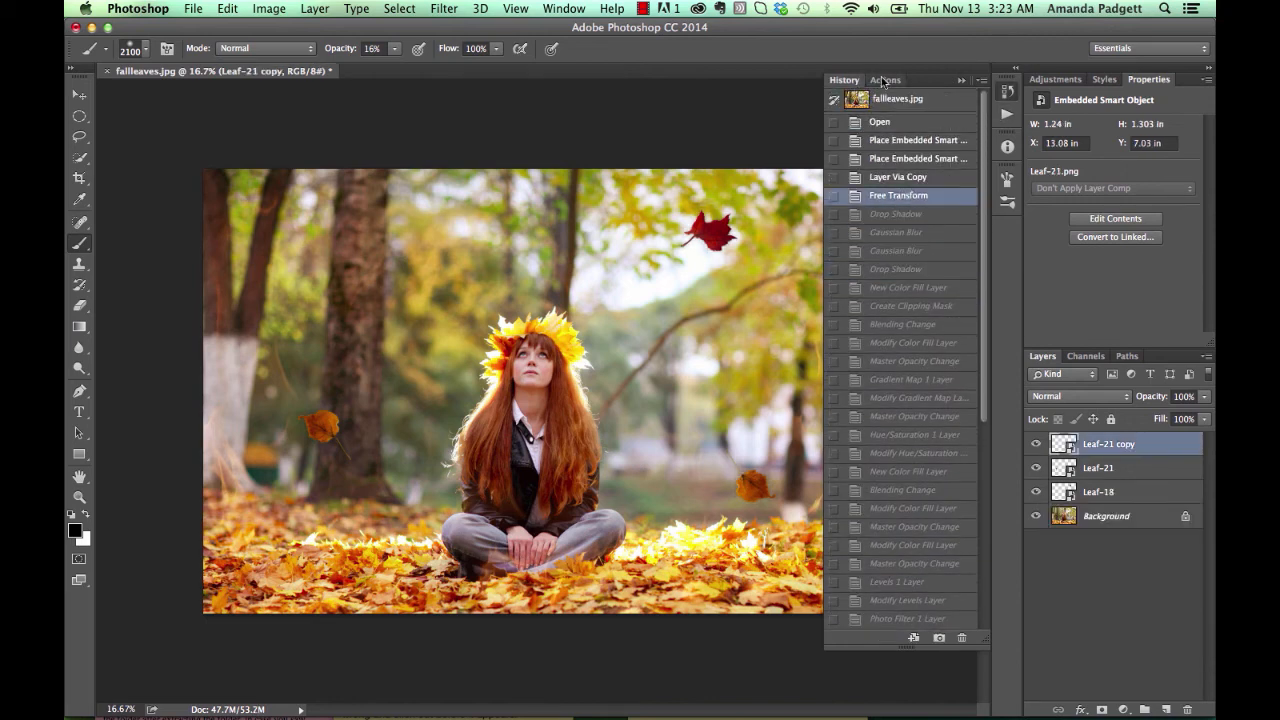
pyautogui.click(885, 79)
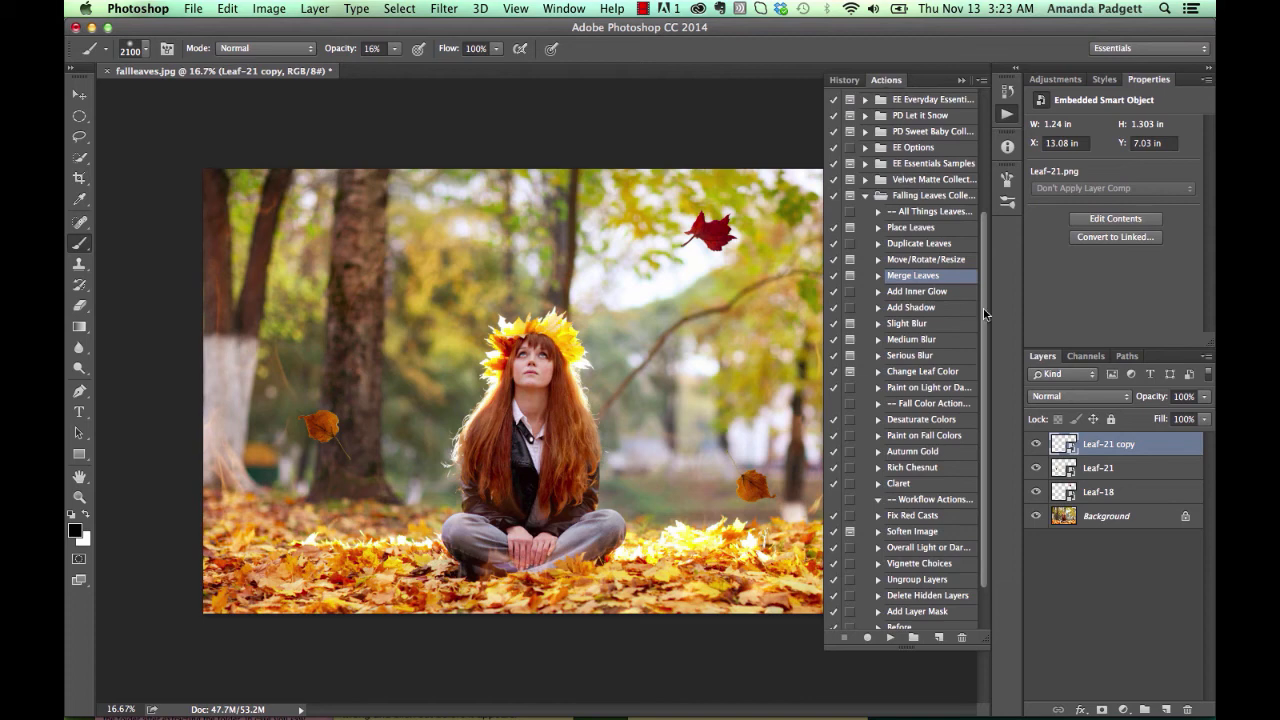
pyautogui.click(890, 637)
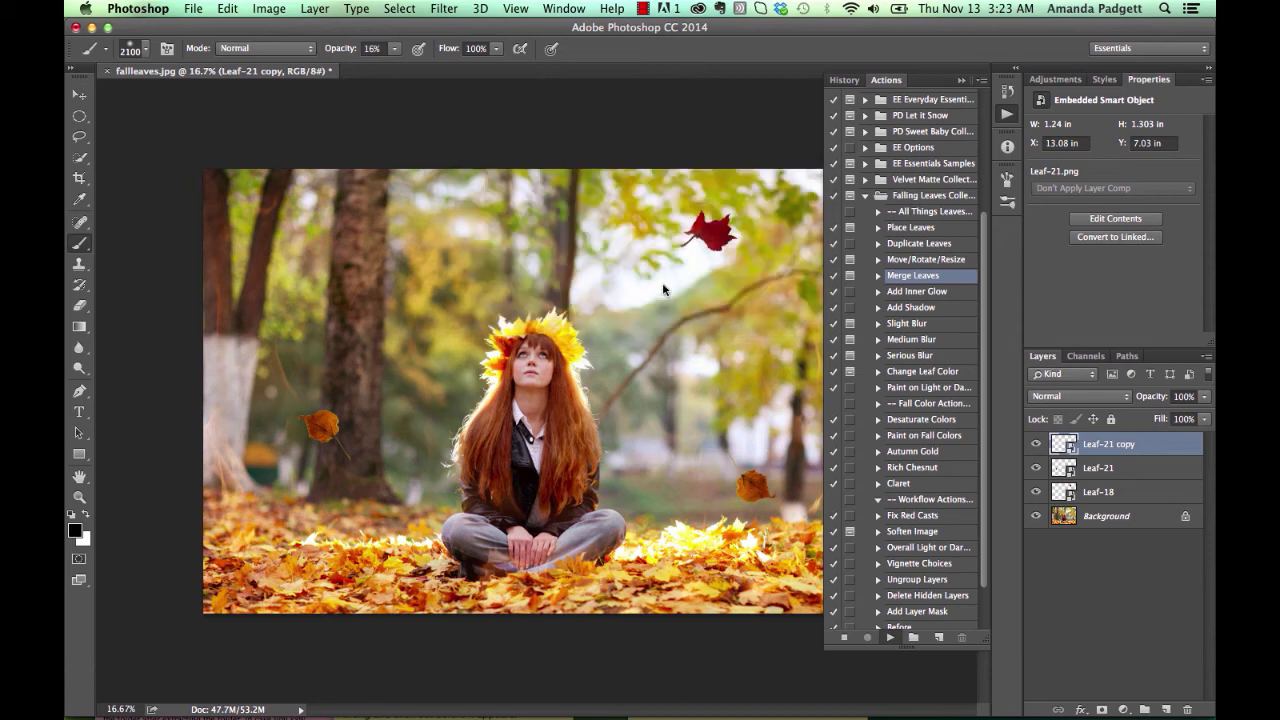
# Select the three leaf layers and run Merge Leaves into a single Leaf-21 copy layer
pyautogui.click(865, 275)
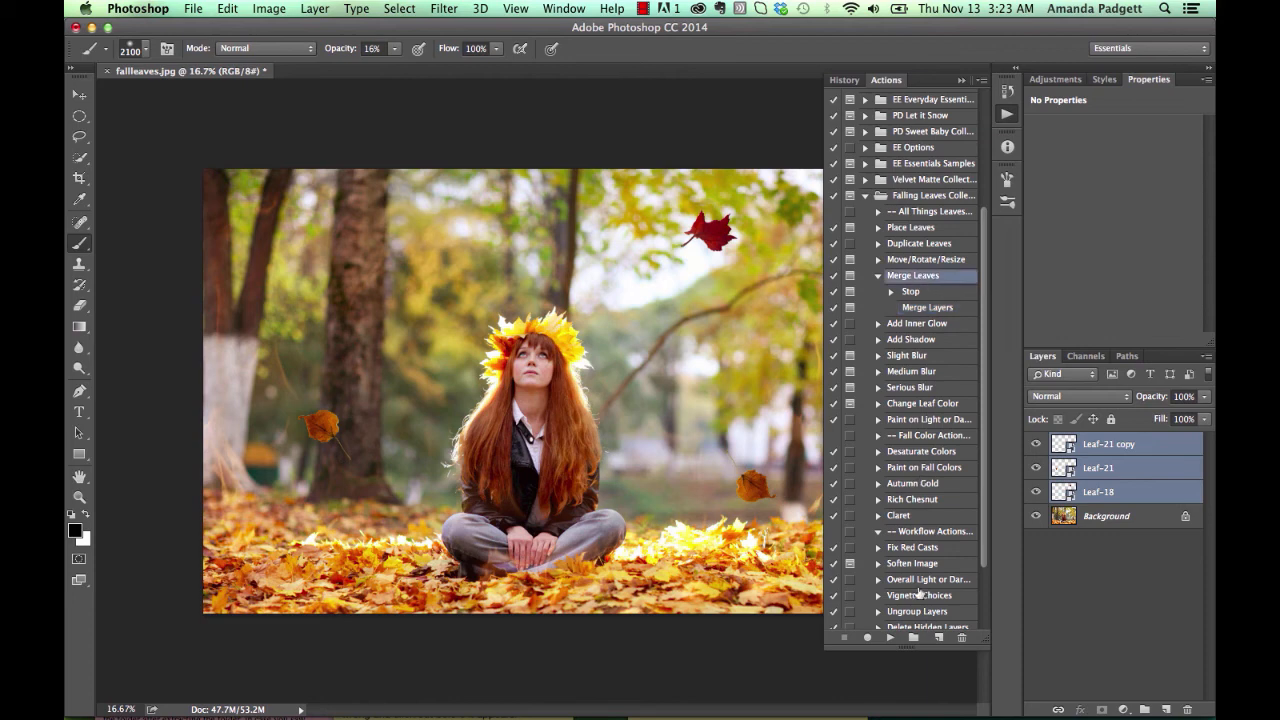
pyautogui.click(889, 637)
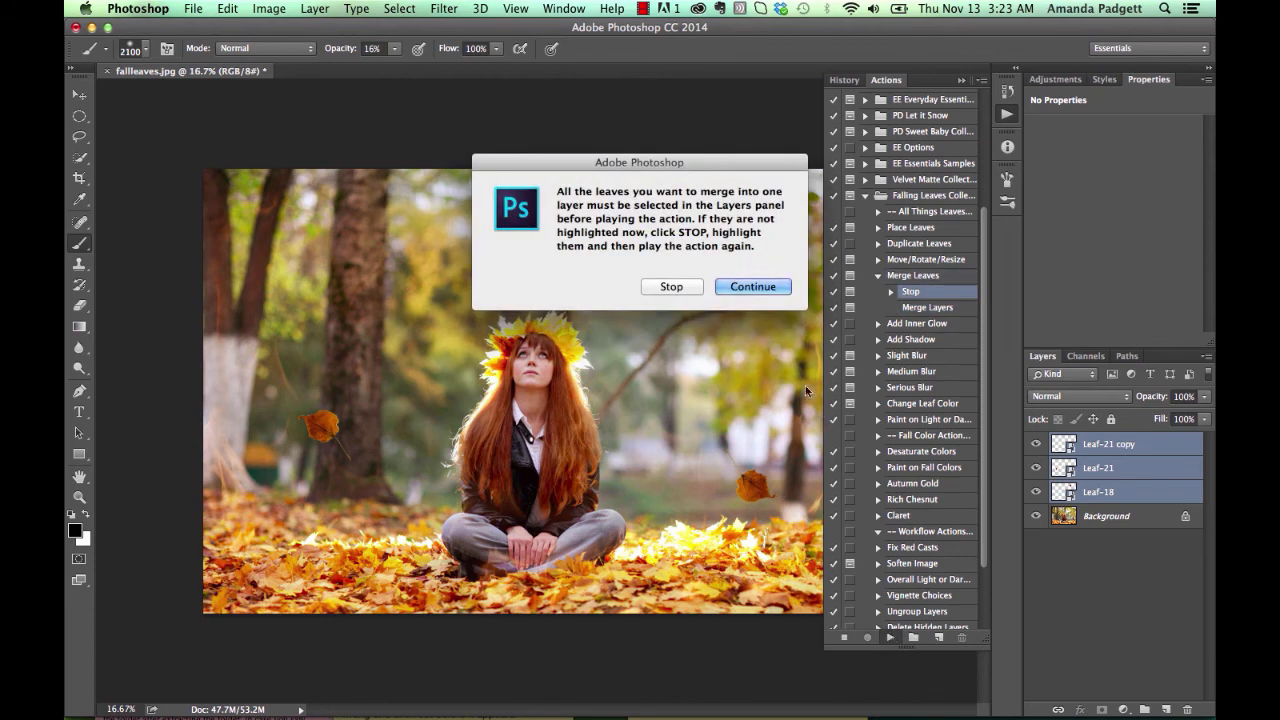
pyautogui.click(752, 287)
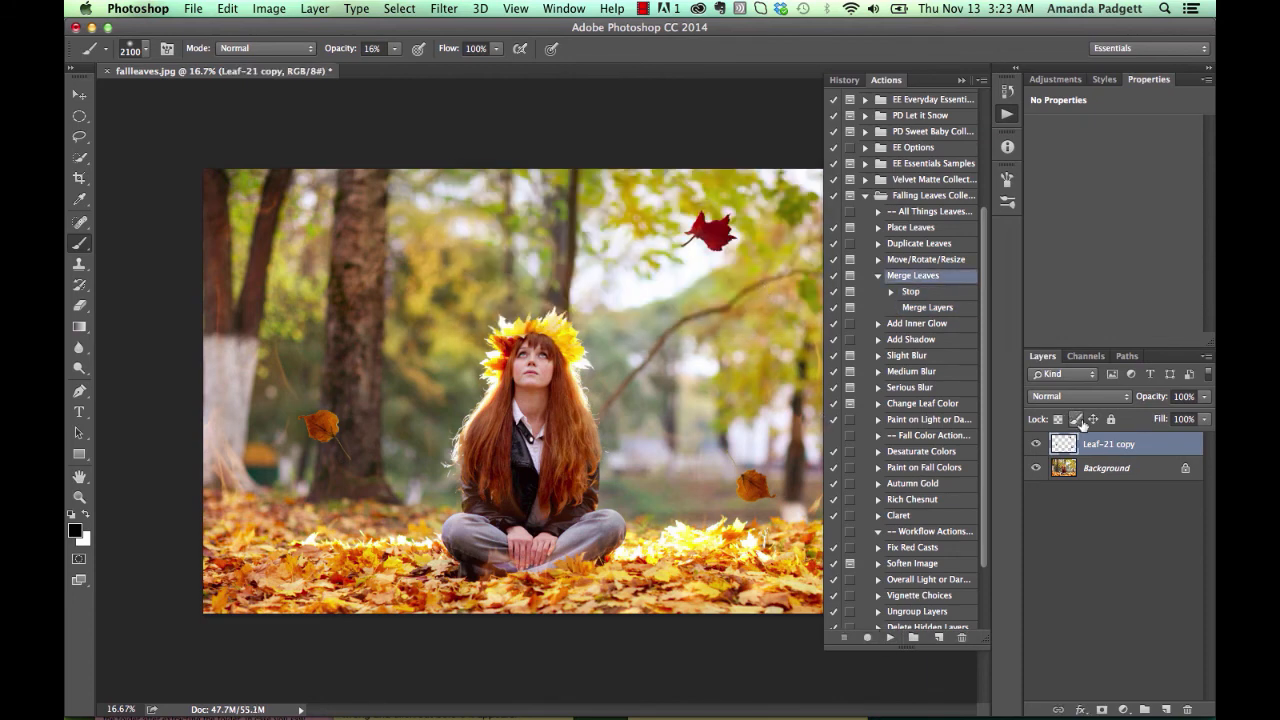
pyautogui.moveTo(1083, 427)
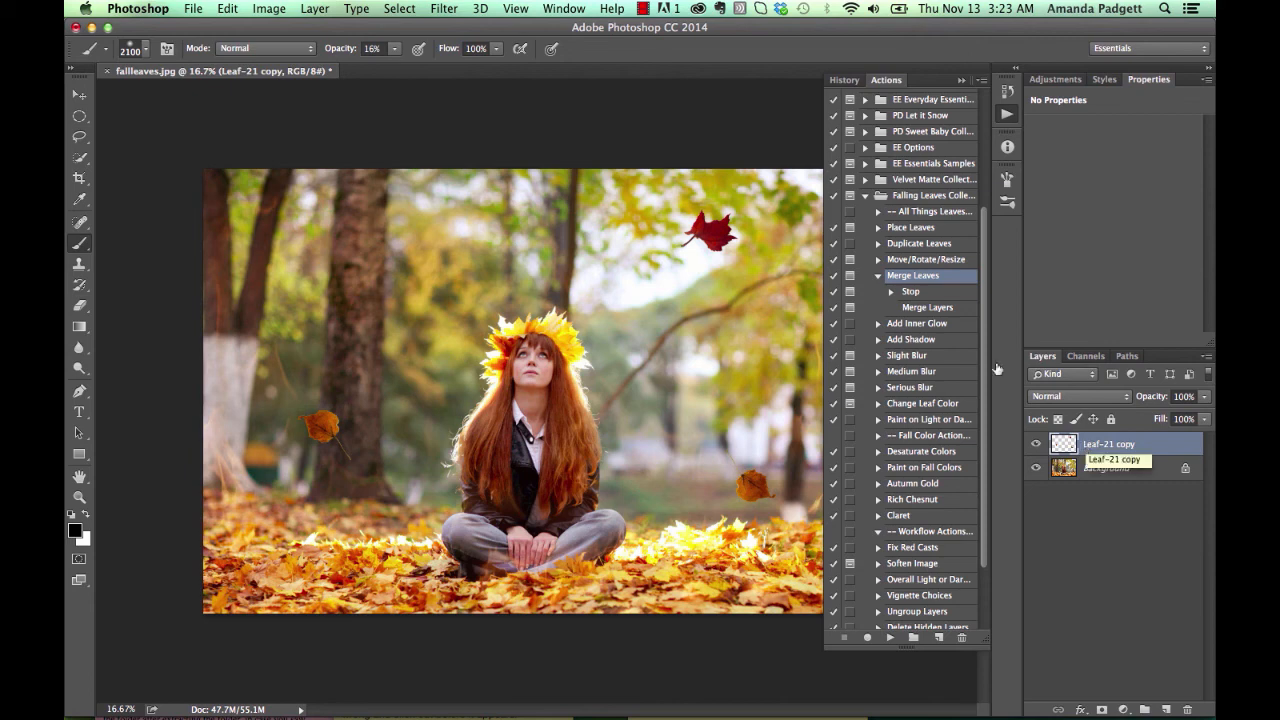
# Run Slight Blur to give the merged leaf layer a 2.2-pixel Gaussian blur
pyautogui.click(907, 355)
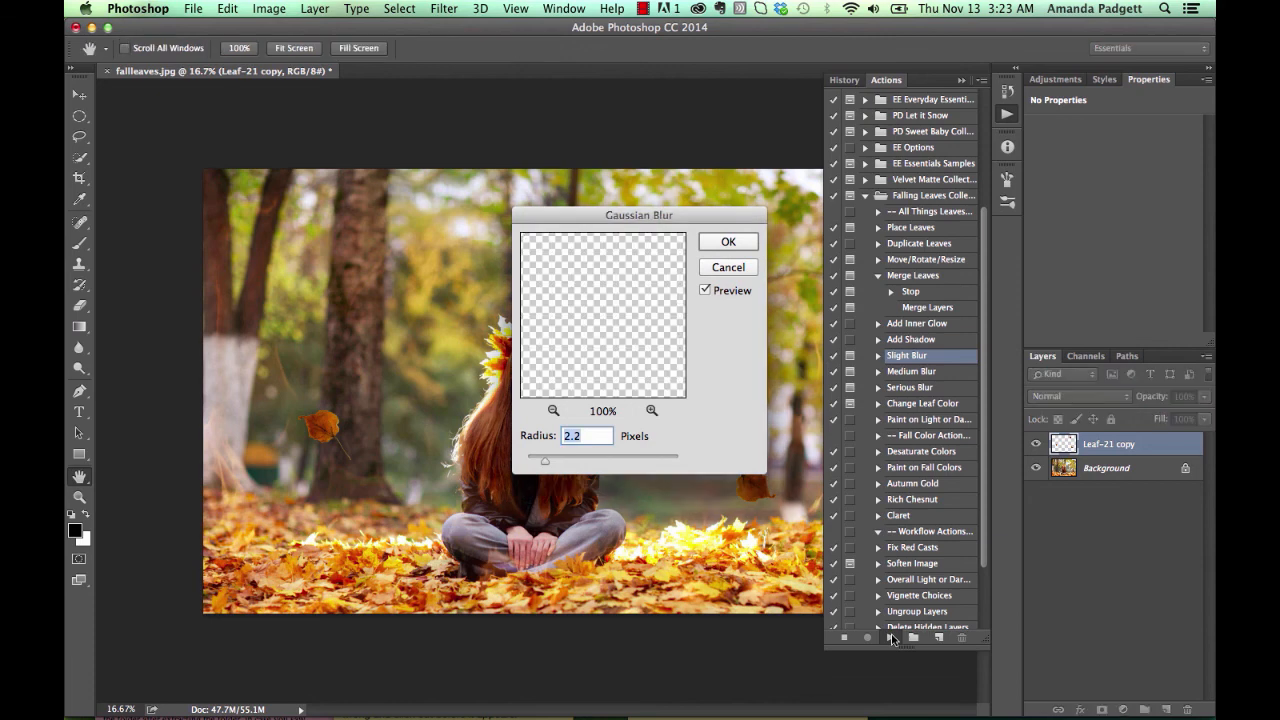
pyautogui.click(728, 241)
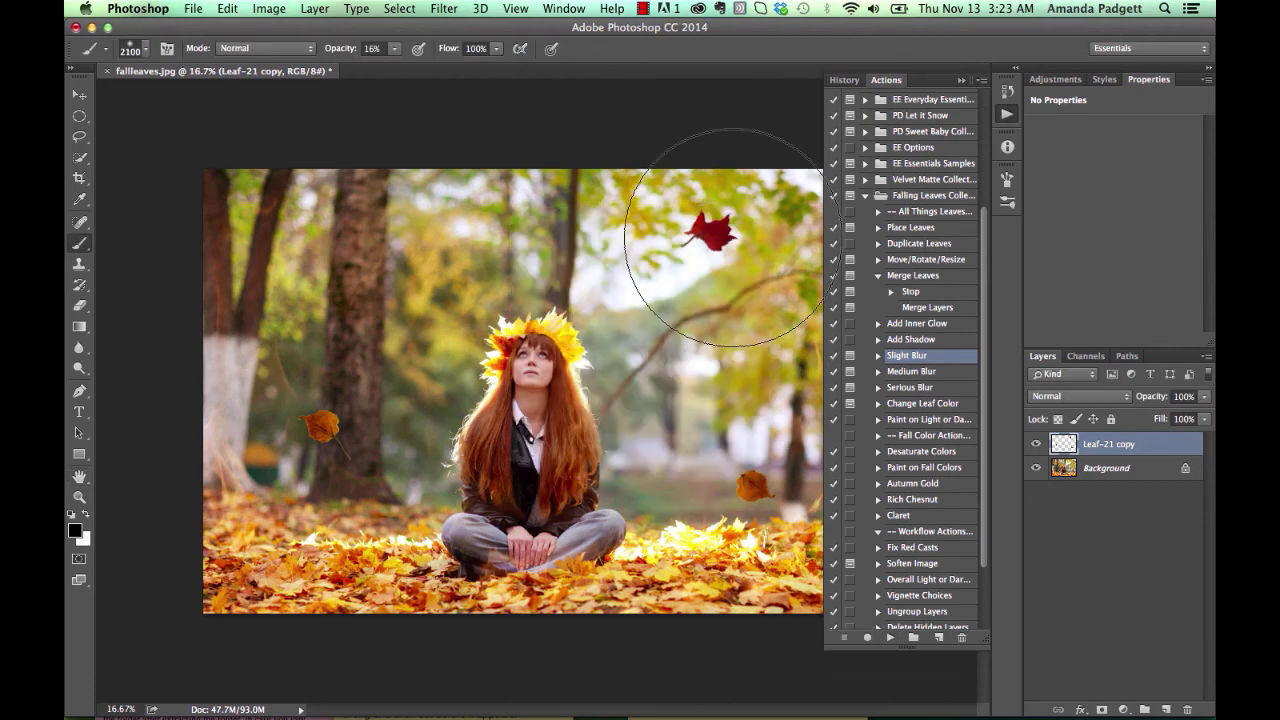